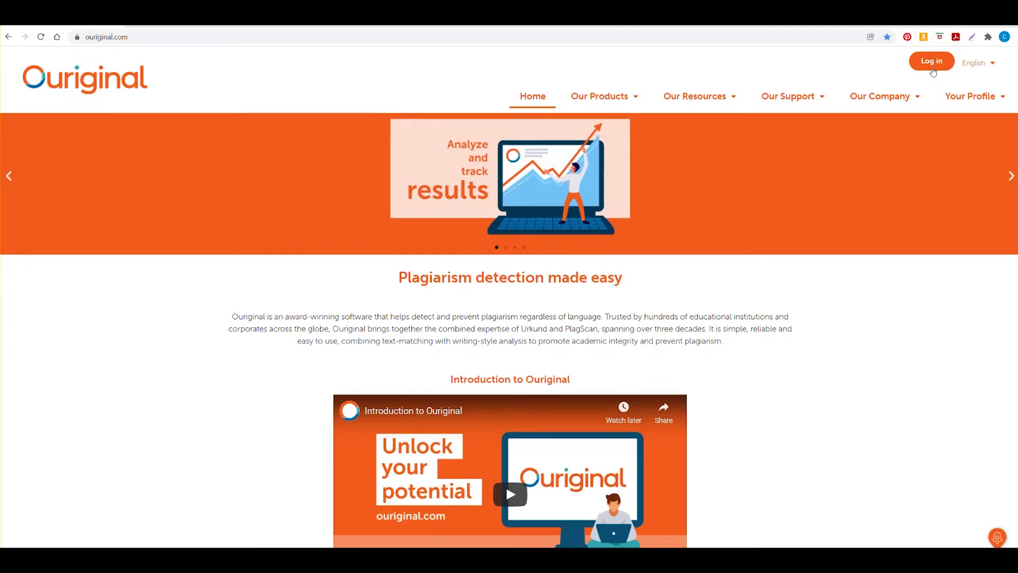
mouse_move(767, 65)
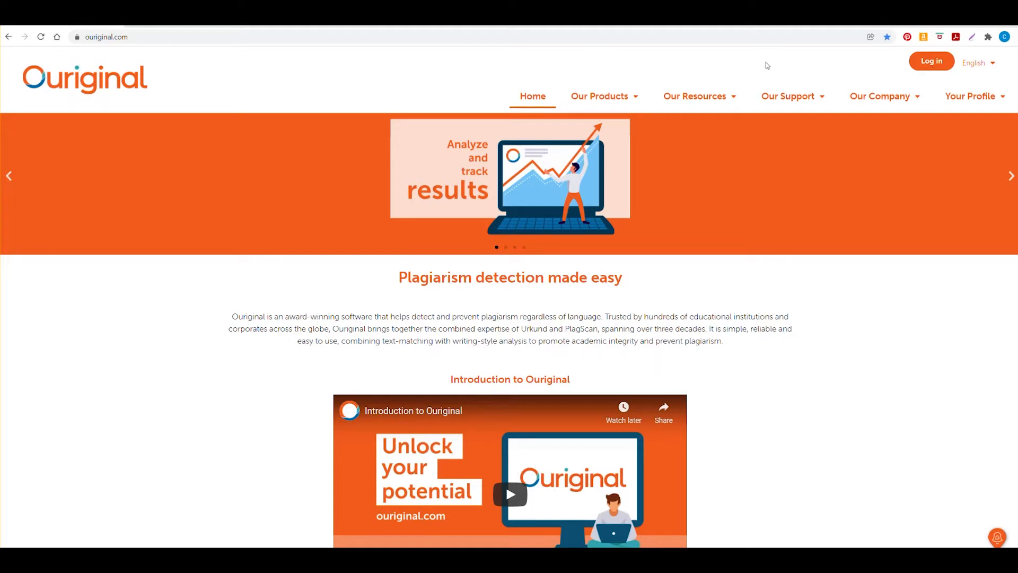
Go to the Ouriginal login page and scroll through the Webinbox and Admin panel choices.
left_click(931, 61)
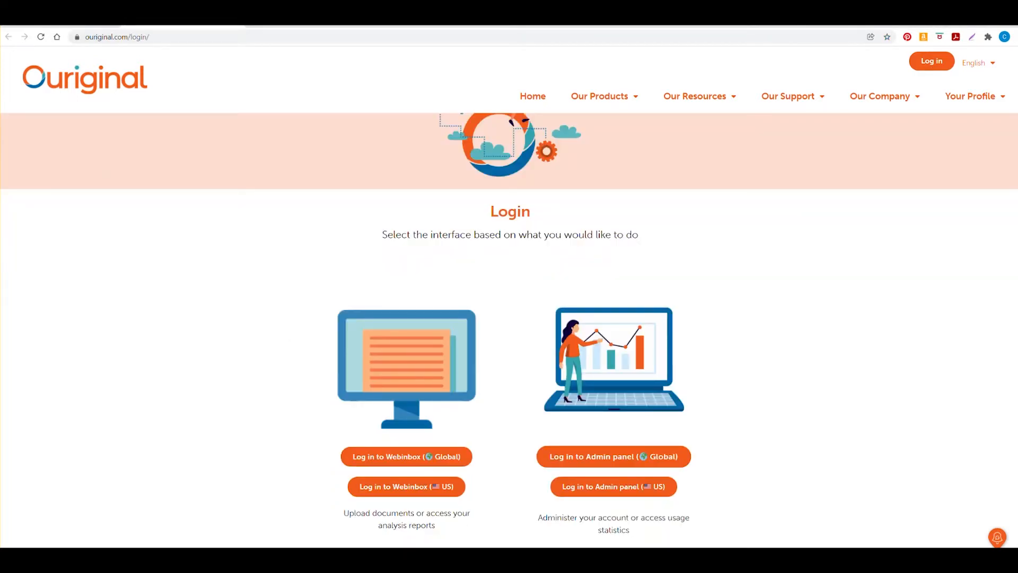
scroll("down", 3)
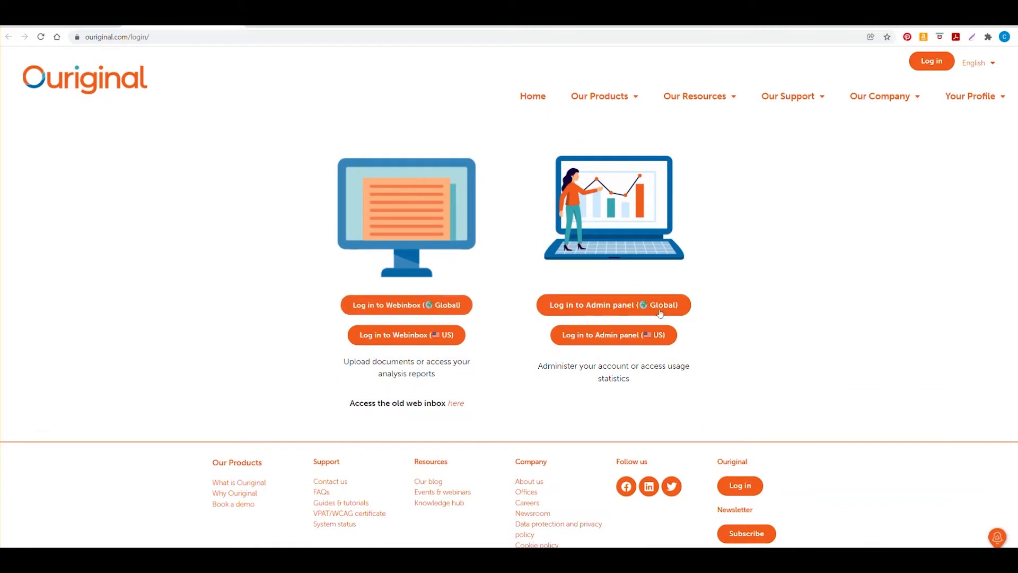
mouse_move(541, 351)
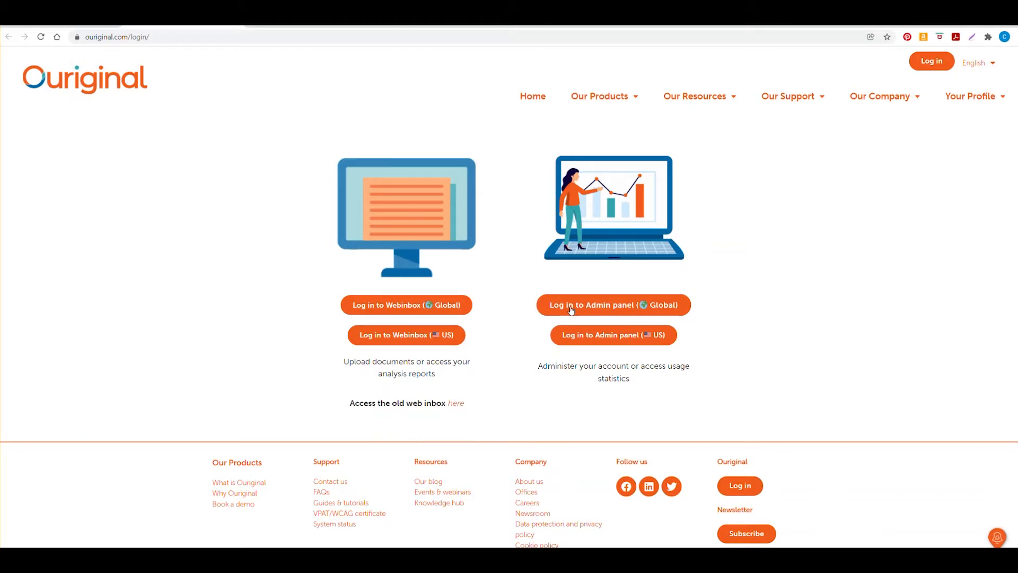
Choose 'Log in to Admin panel (Global)' to reach the prefilled Sysmon sign-in form.
left_click(613, 305)
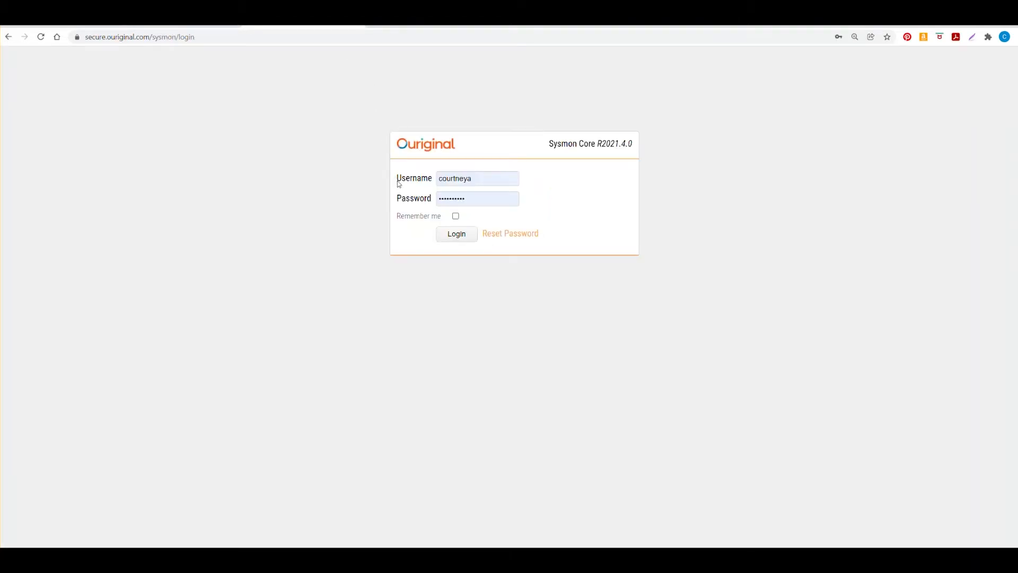
mouse_move(404, 205)
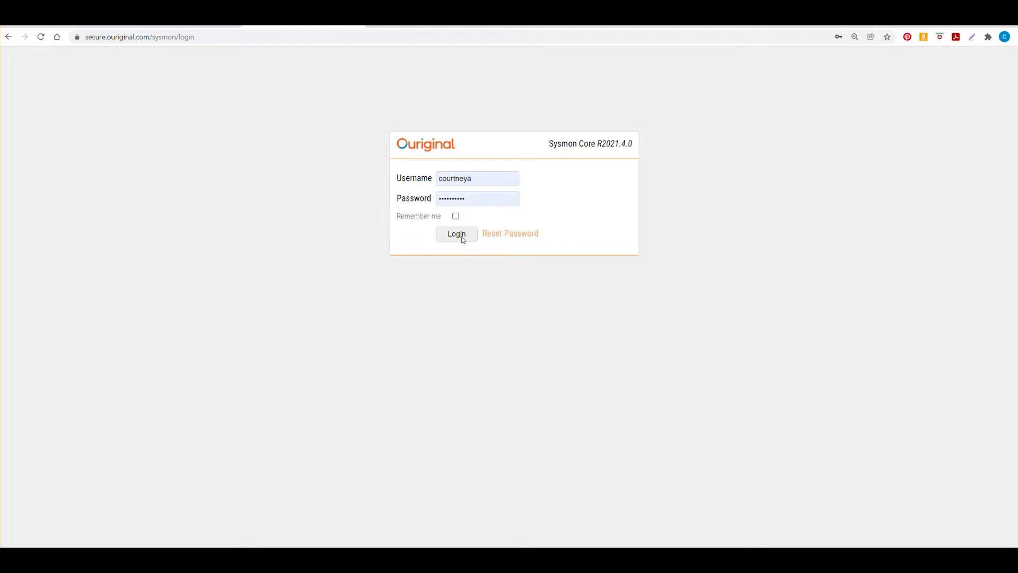
Sign in to Sysmon and bring up the main Menu of record types.
left_click(456, 234)
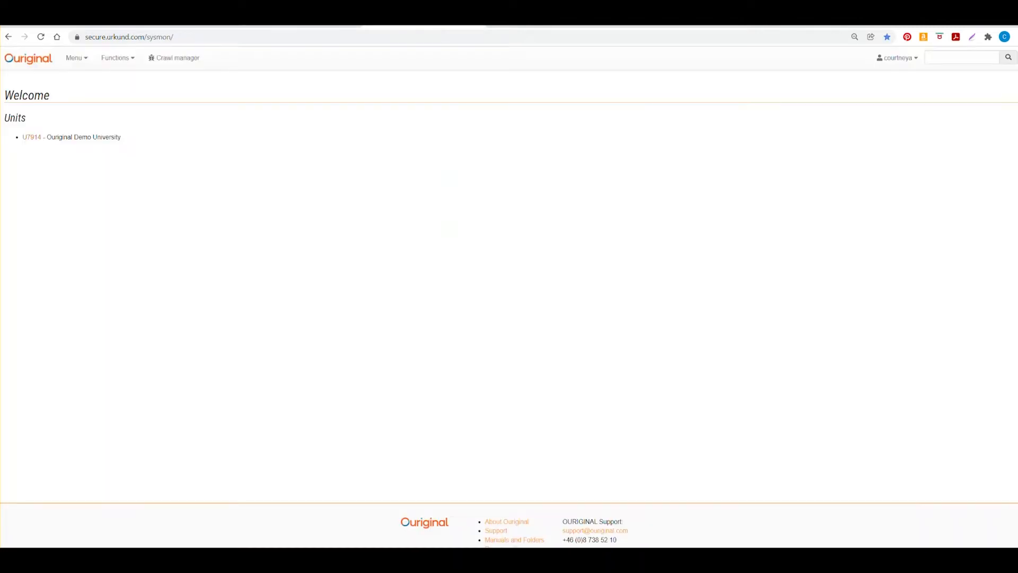
mouse_move(246, 160)
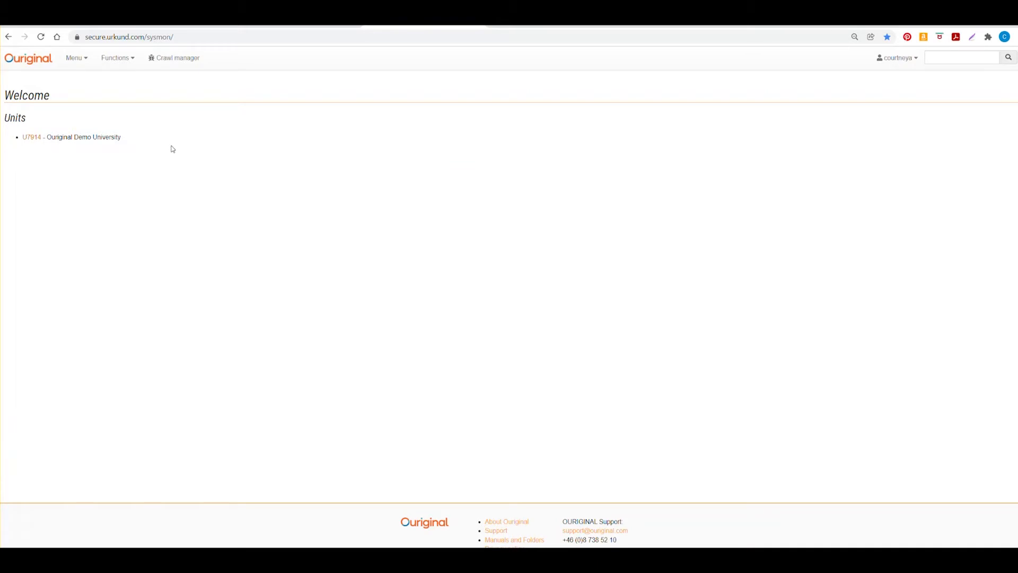
mouse_move(31, 137)
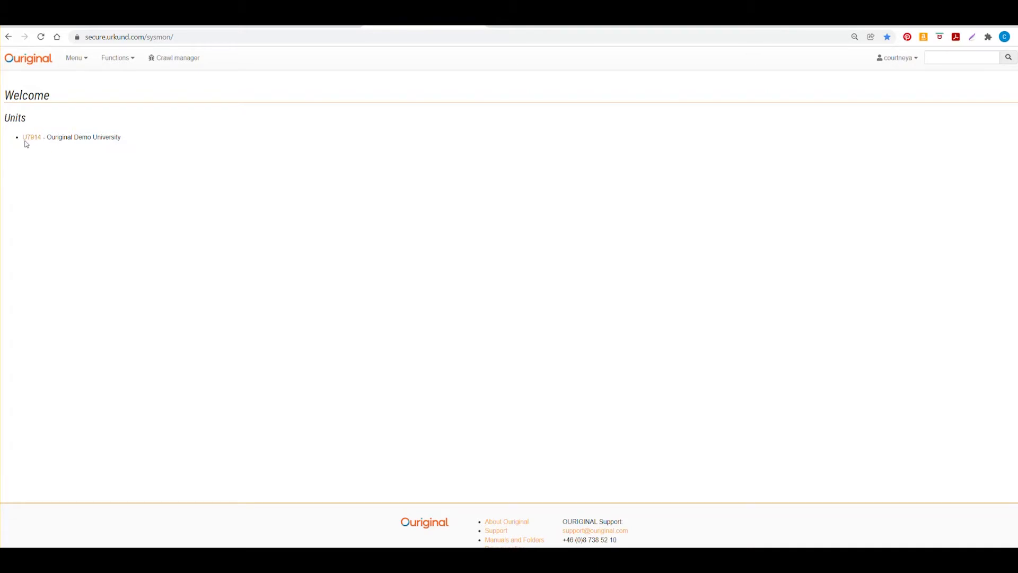
mouse_move(119, 146)
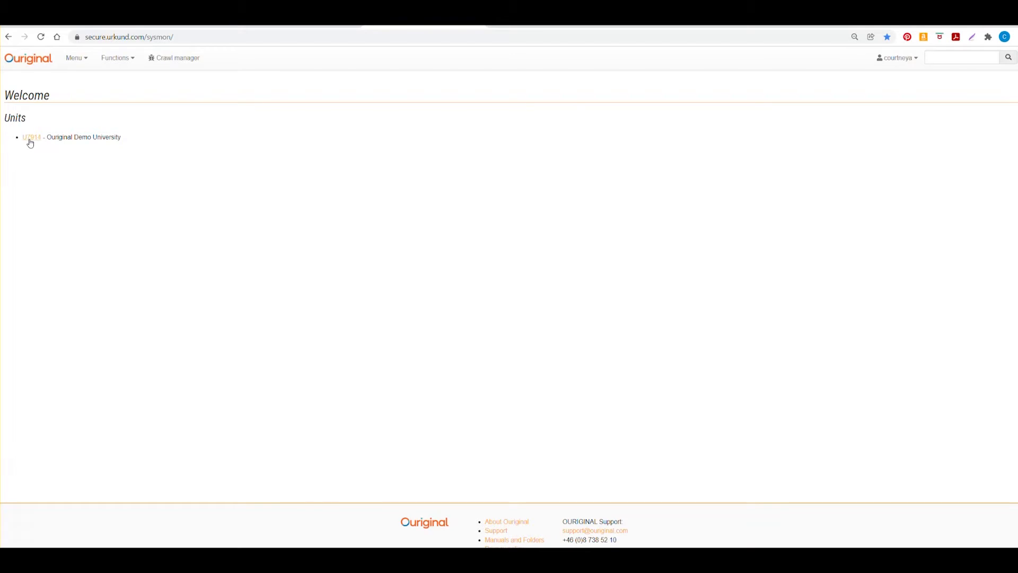
mouse_move(59, 132)
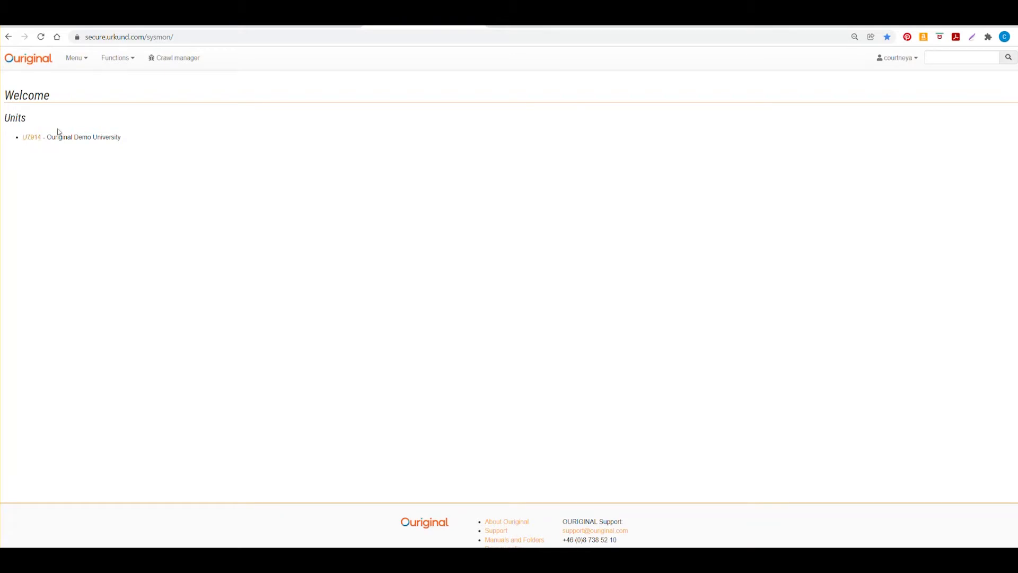
left_click(76, 58)
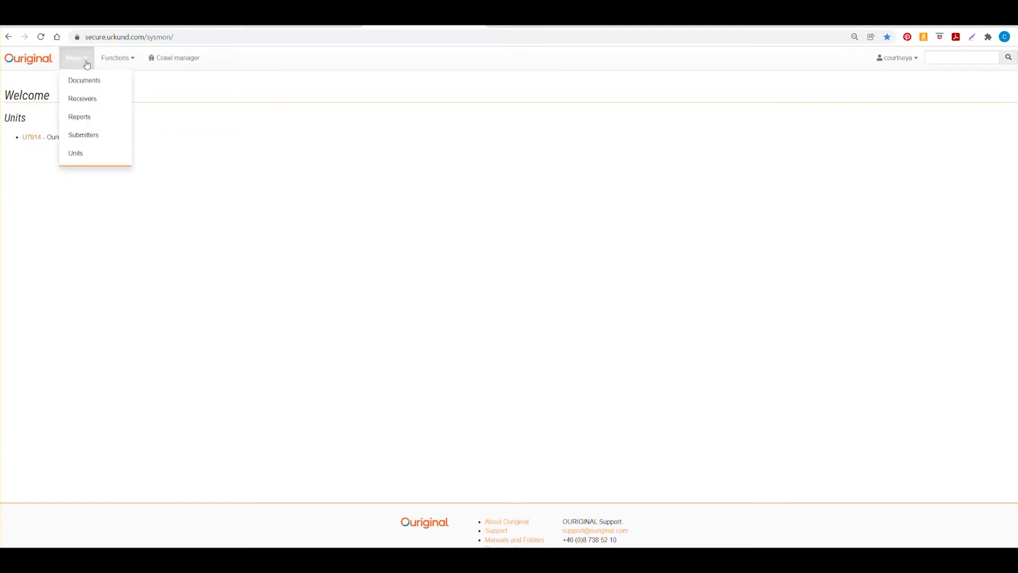
mouse_move(81, 98)
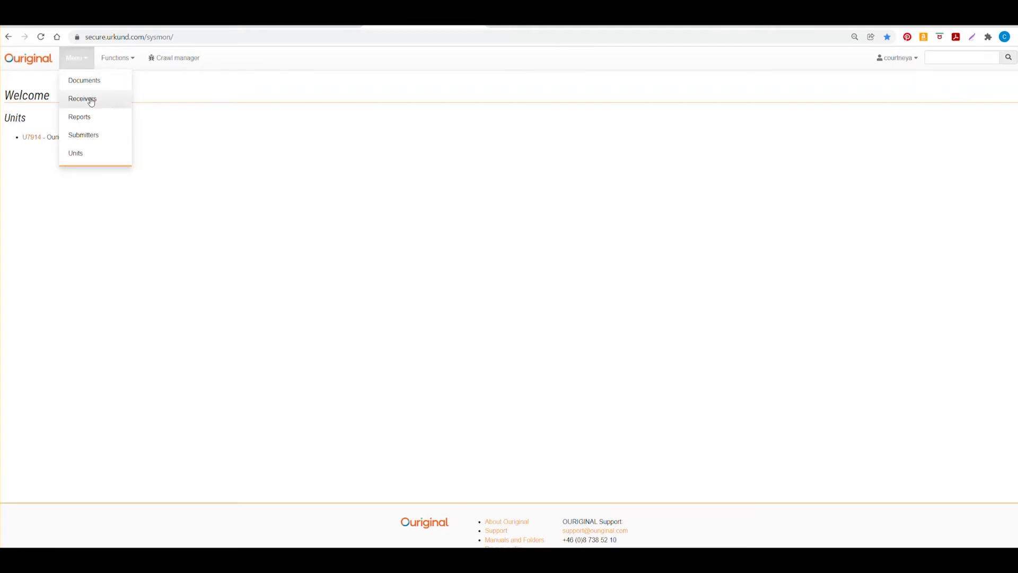
Pick Receivers from the Menu to list all ten receivers.
left_click(83, 98)
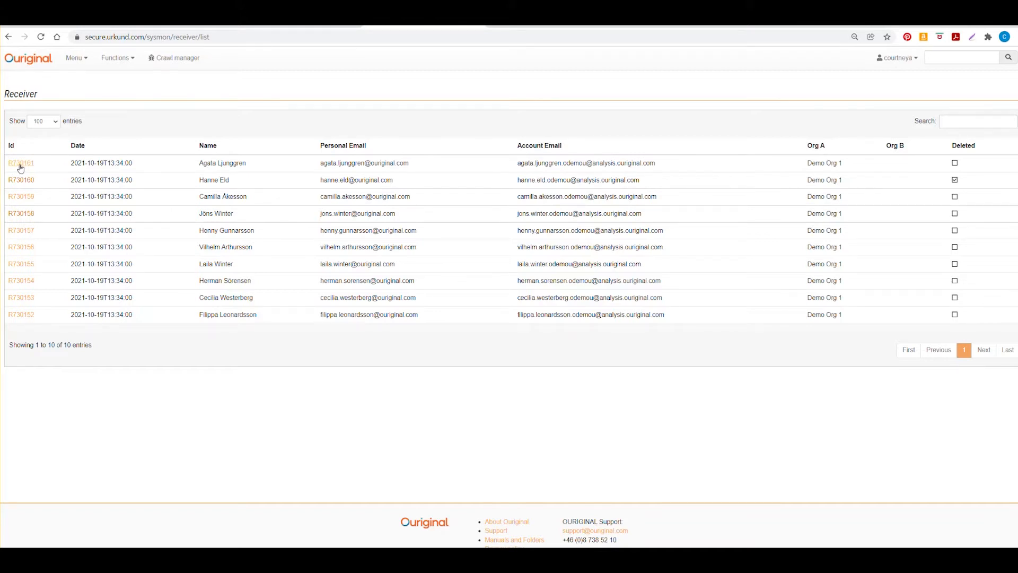
left_click(21, 163)
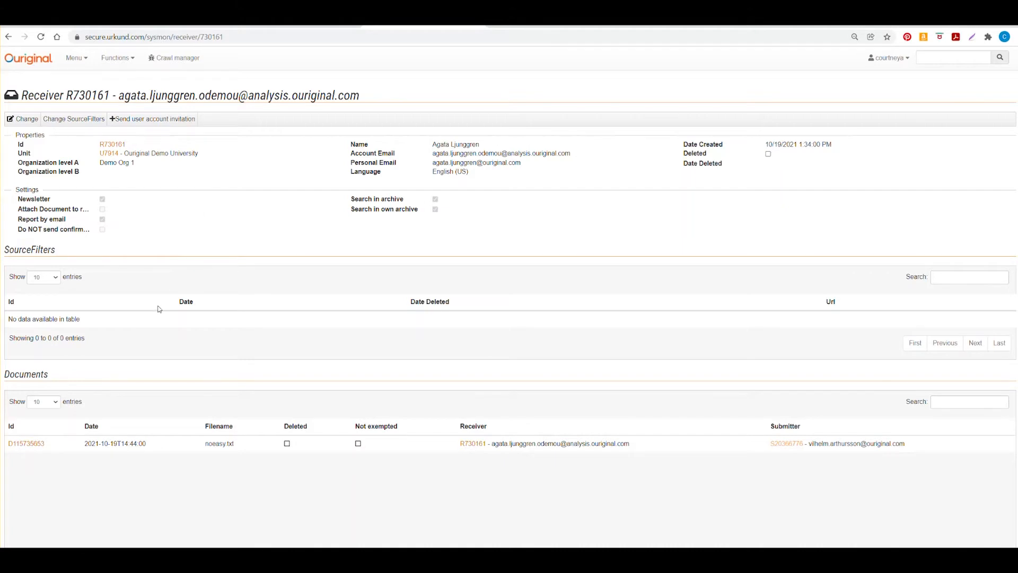
scroll("down", 3)
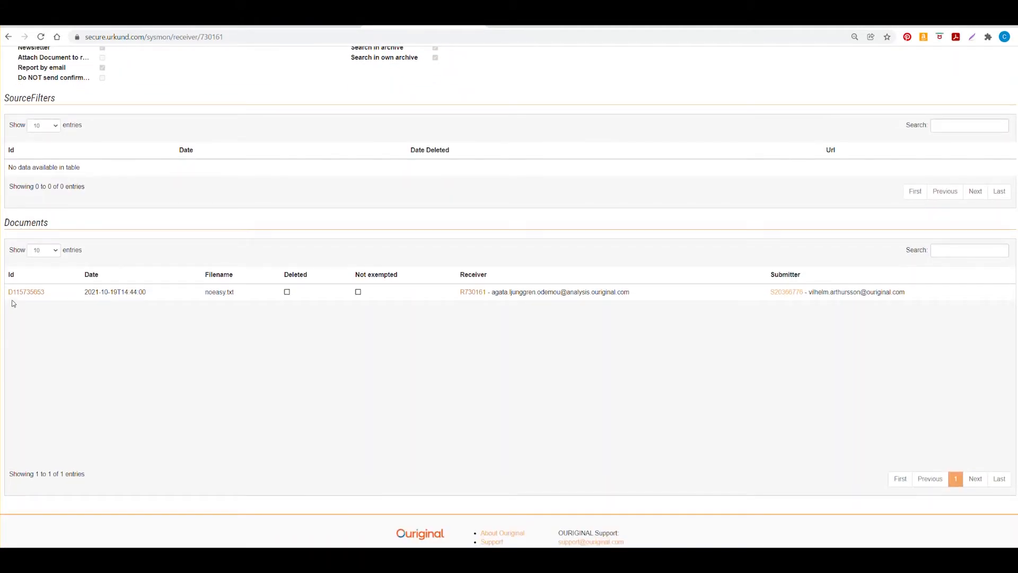
mouse_move(38, 303)
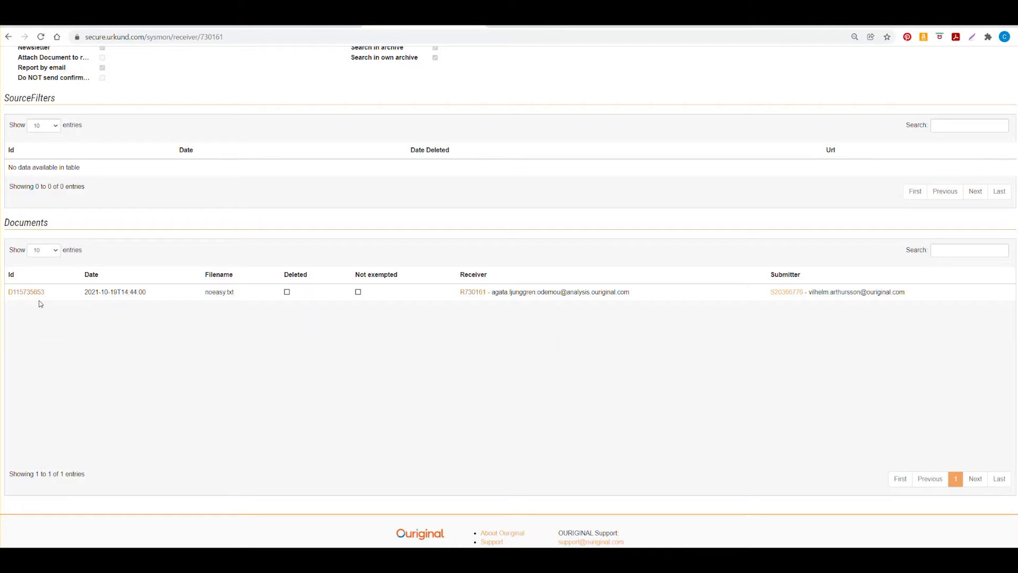
mouse_move(12, 299)
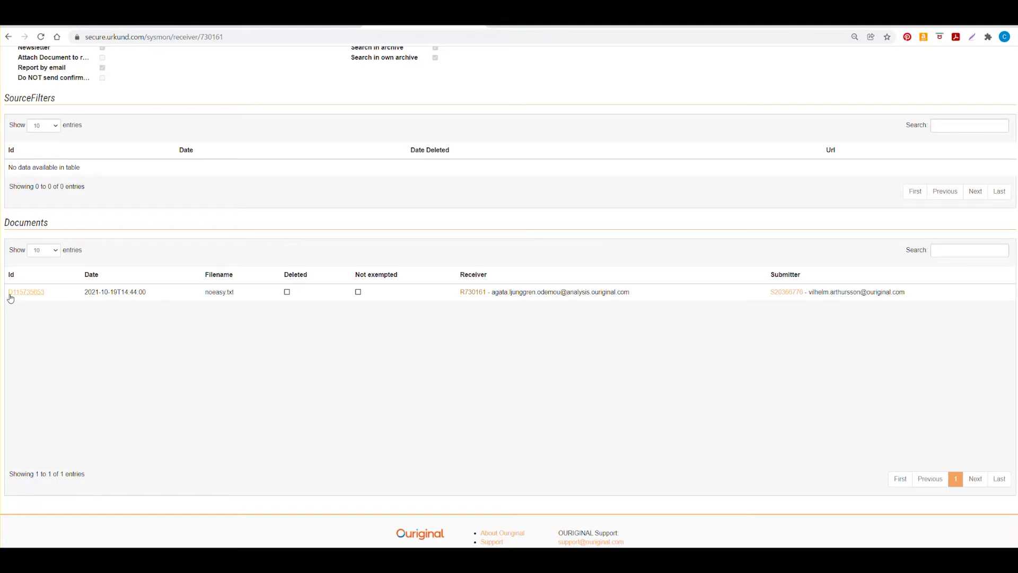
mouse_move(24, 296)
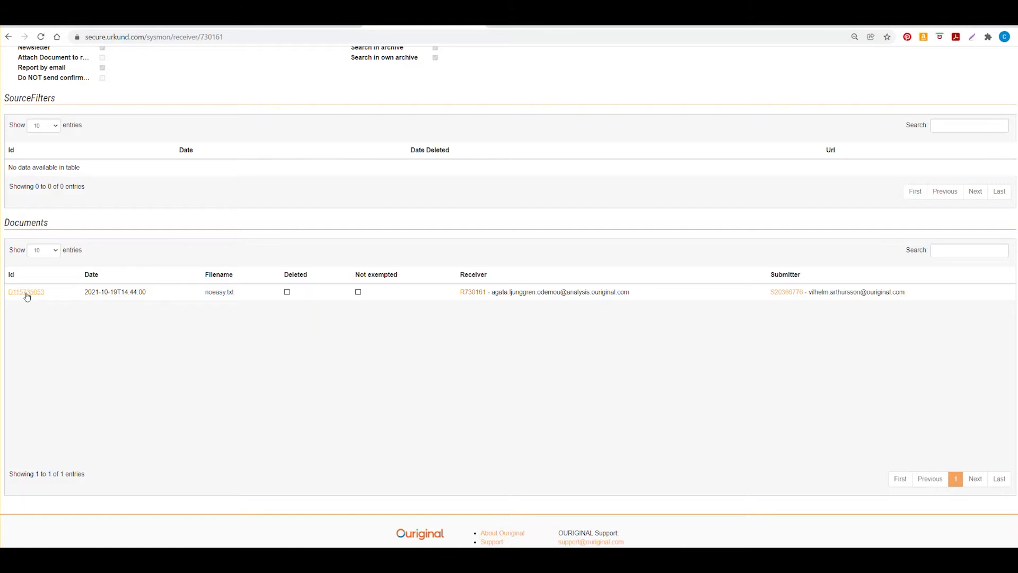
left_click(26, 292)
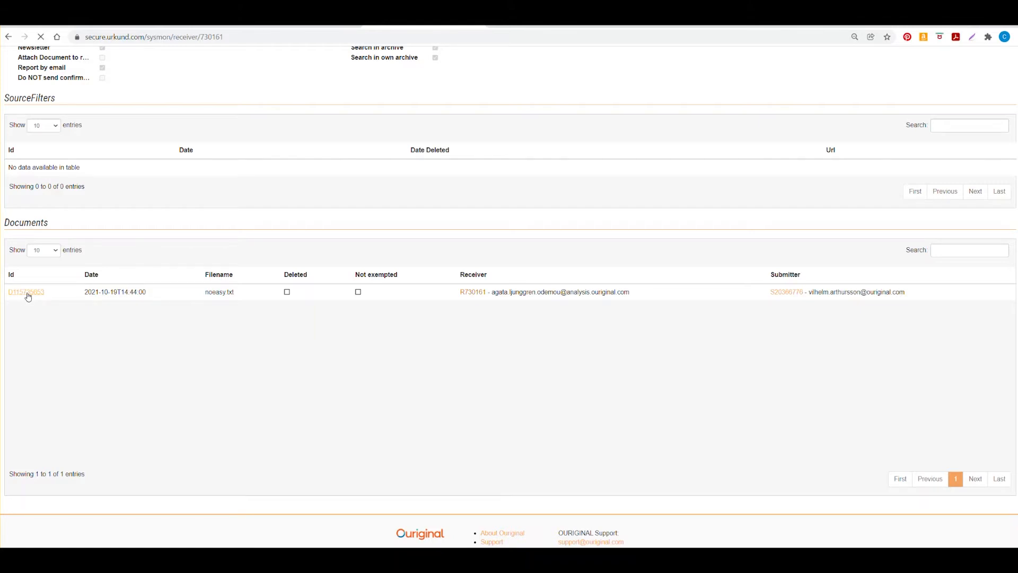
Review document D115735653 (noeasy.txt) properties, report and event log.
left_click(26, 291)
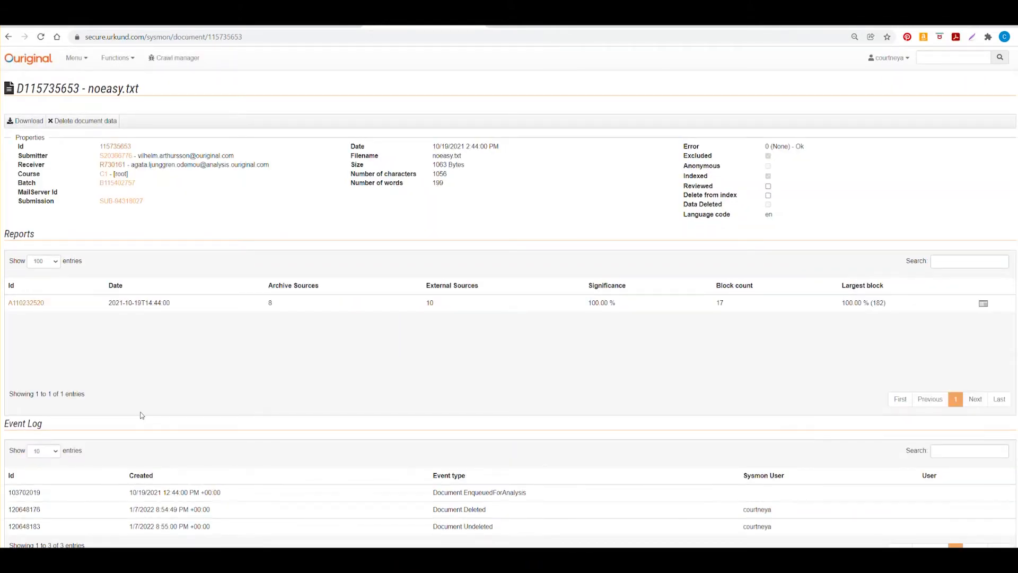
mouse_move(35, 148)
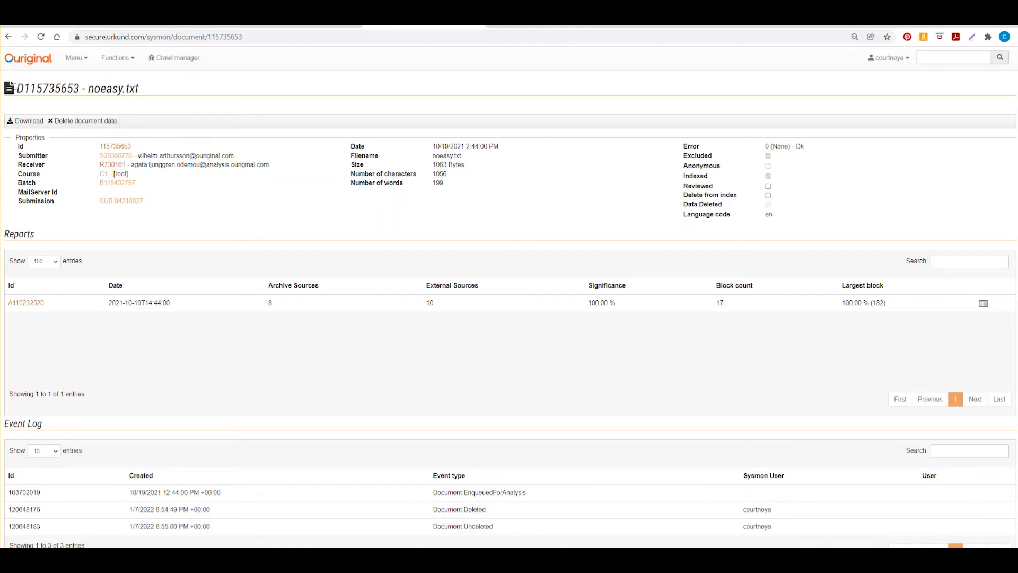
double_click(45, 89)
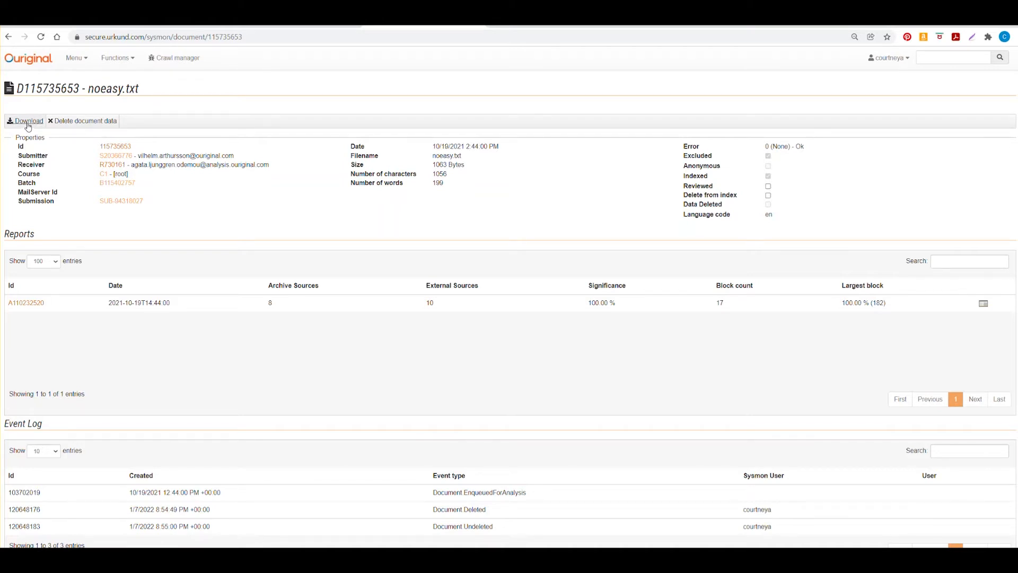
mouse_move(62, 124)
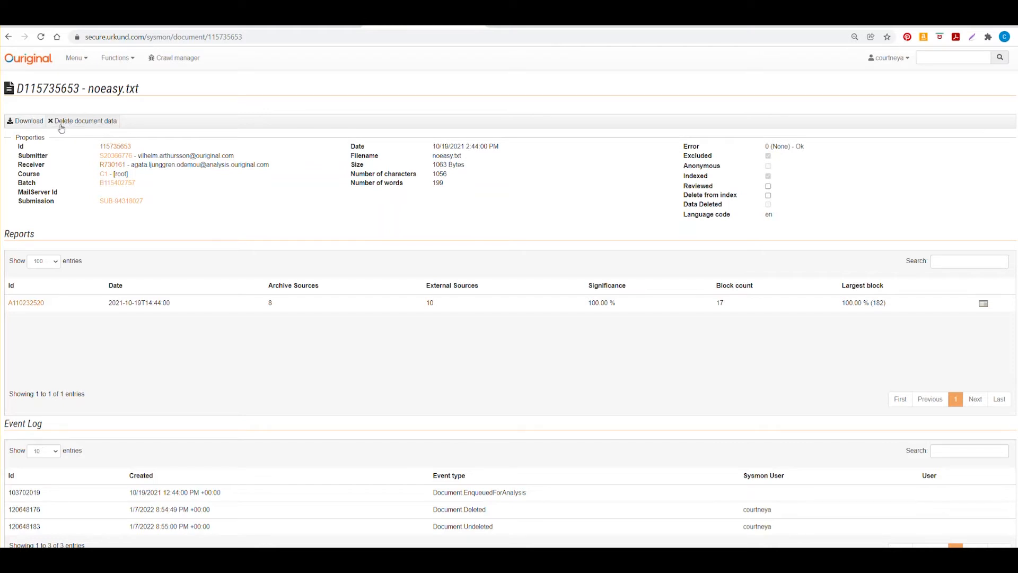
mouse_move(108, 127)
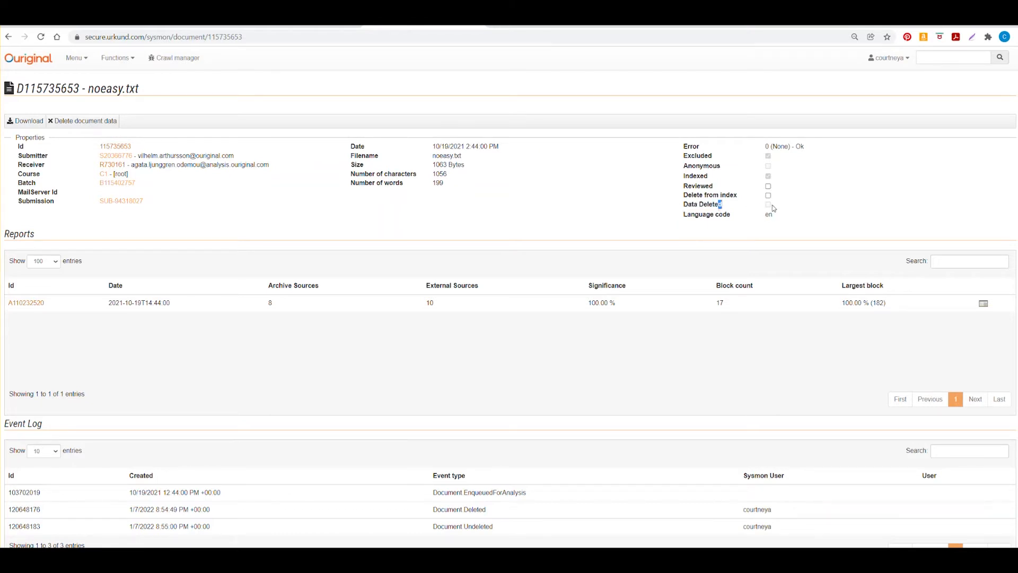
mouse_move(814, 208)
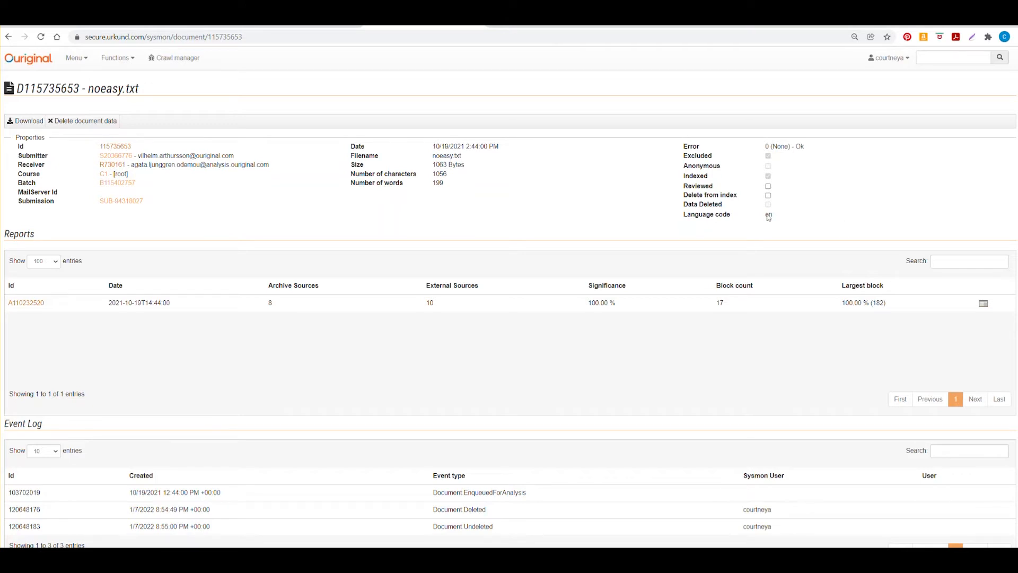
Mark document D115735653 for deletion from the index, then unmark it.
double_click(711, 194)
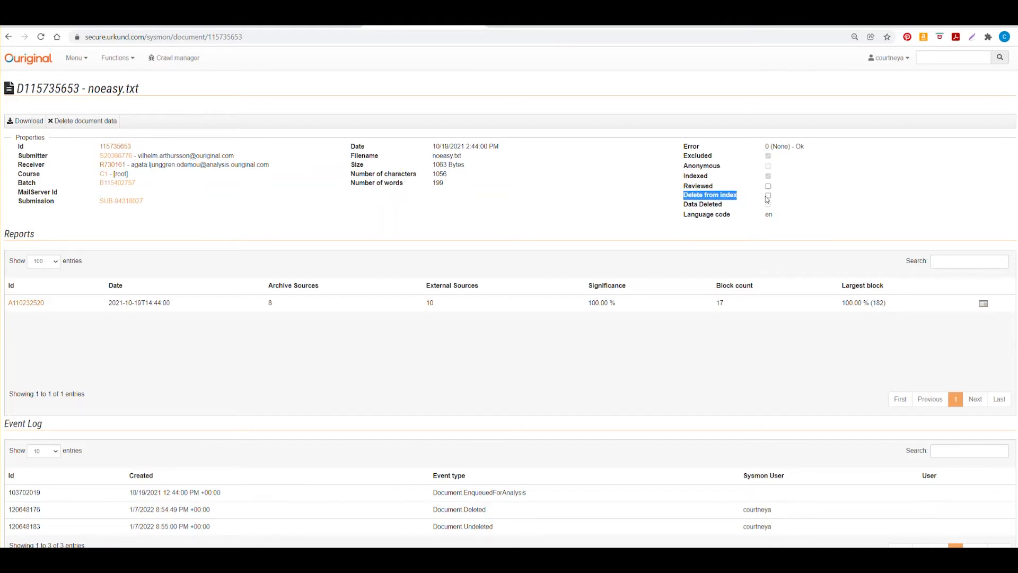
left_click(768, 197)
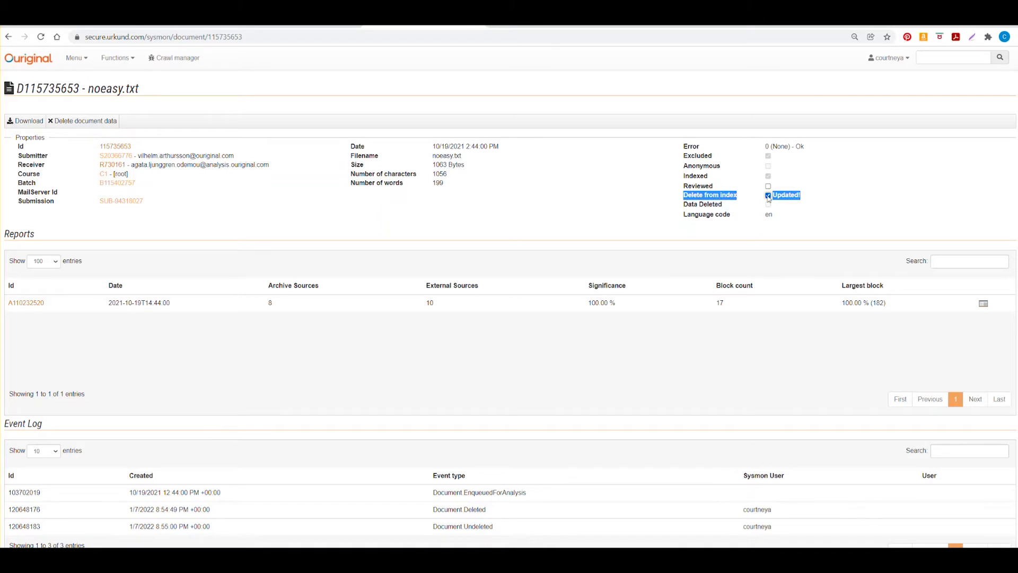
left_click(768, 196)
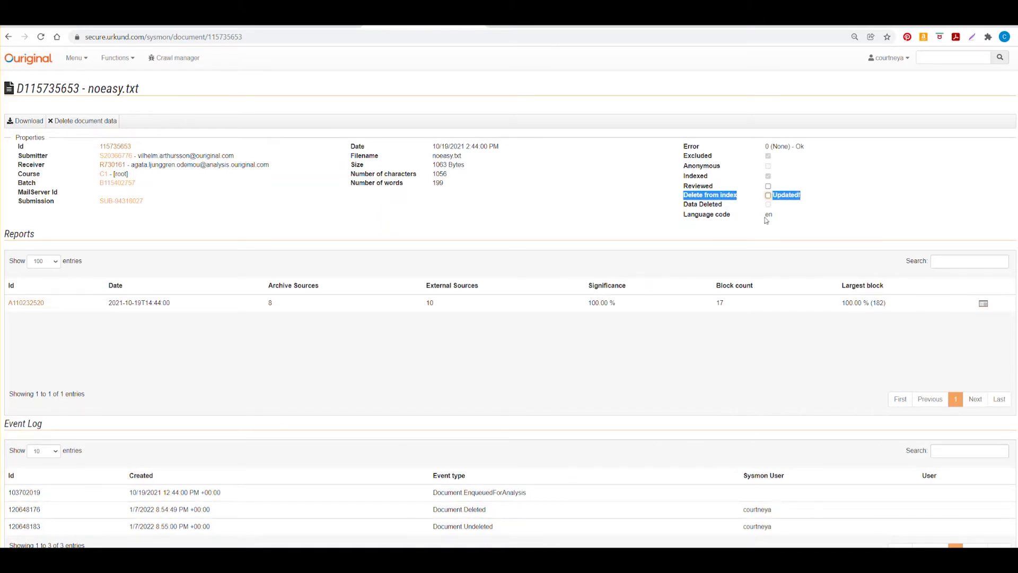
mouse_move(823, 224)
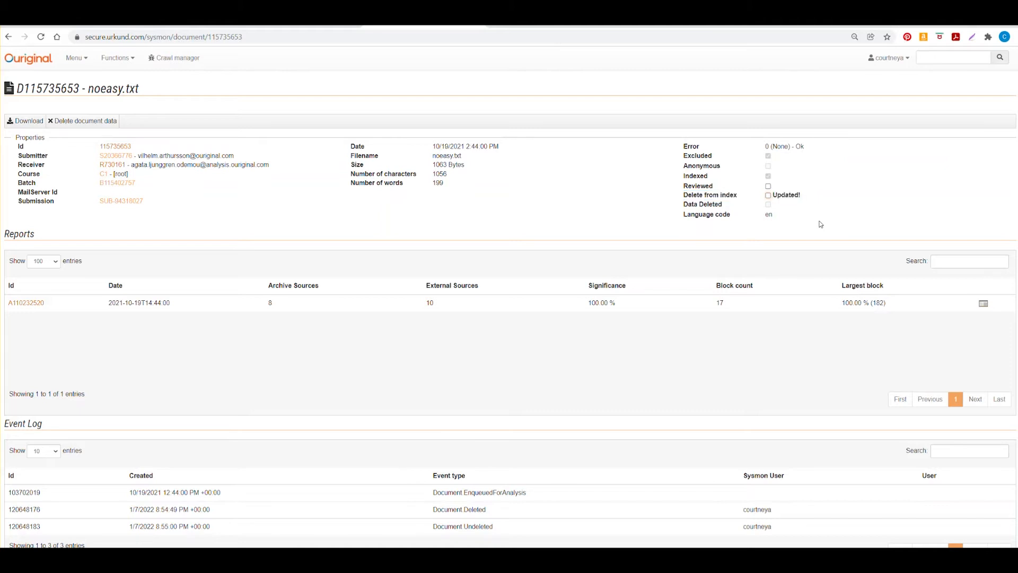
mouse_move(680, 150)
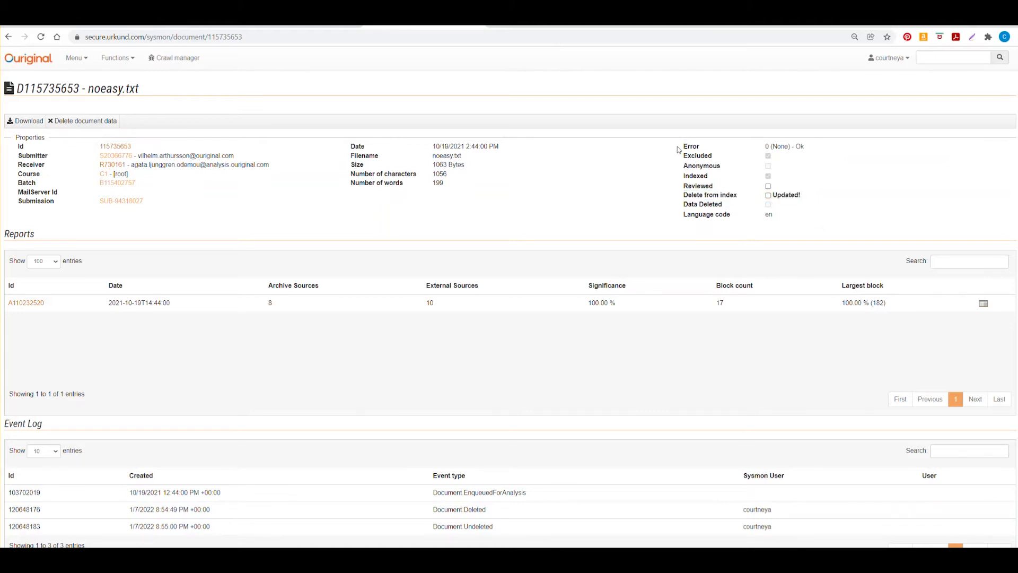
mouse_move(679, 148)
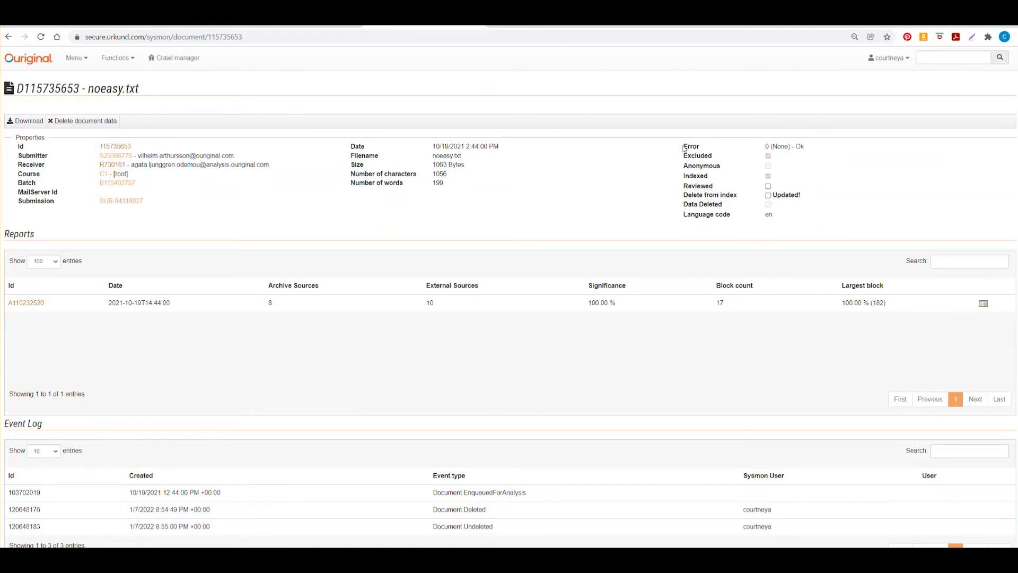
double_click(691, 147)
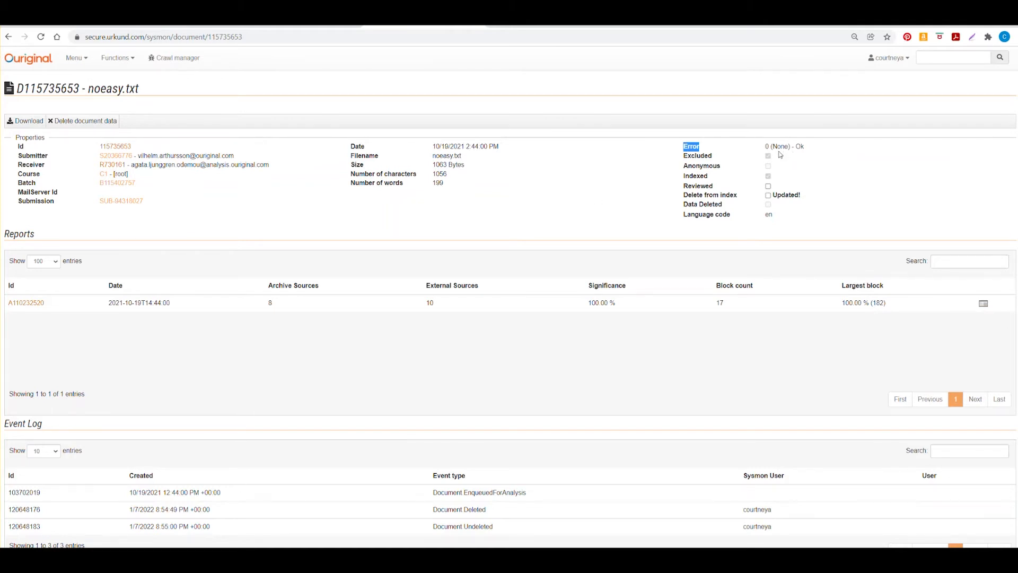
mouse_move(793, 154)
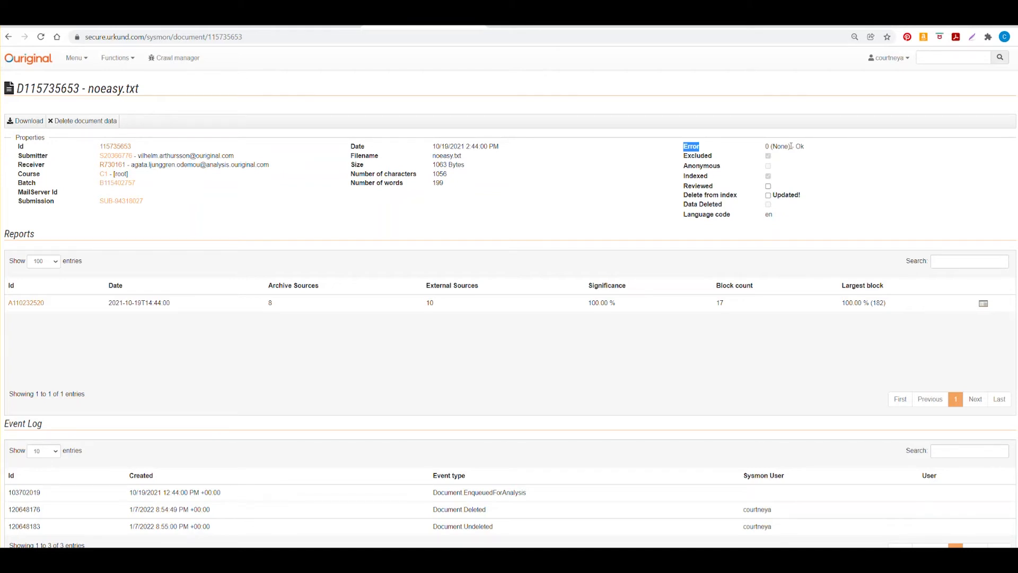
mouse_move(483, 203)
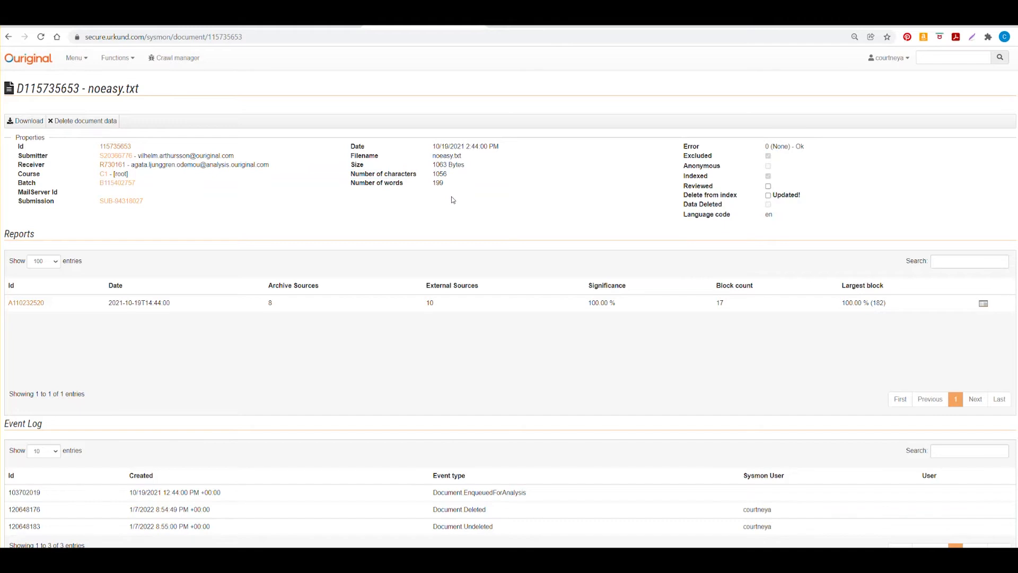
mouse_move(462, 179)
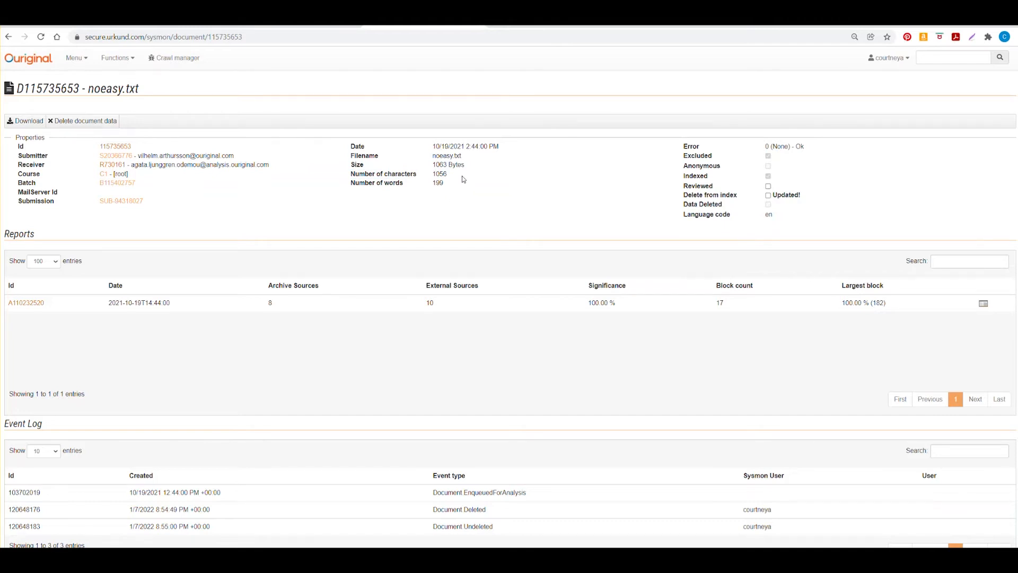
mouse_move(463, 179)
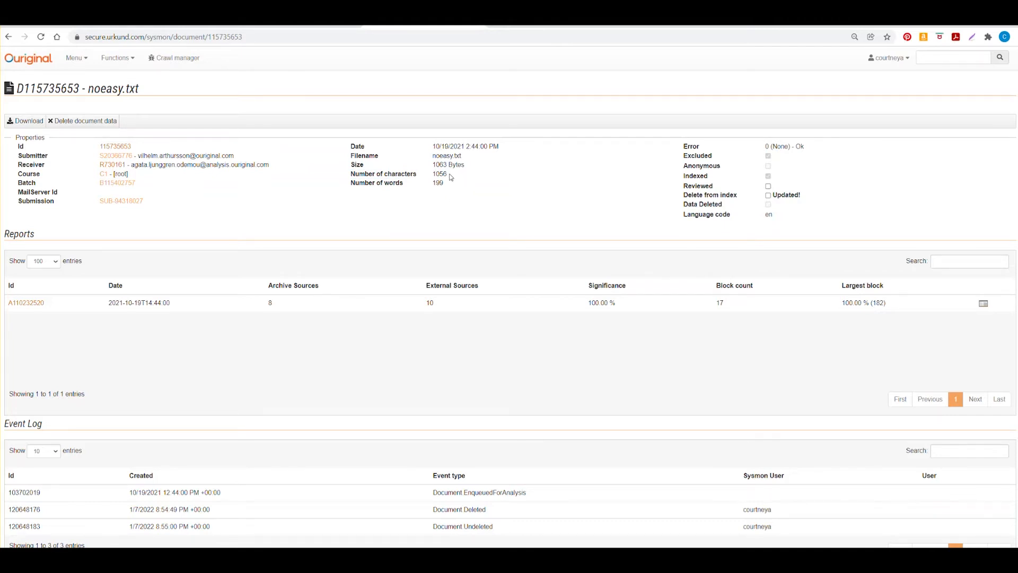
mouse_move(447, 185)
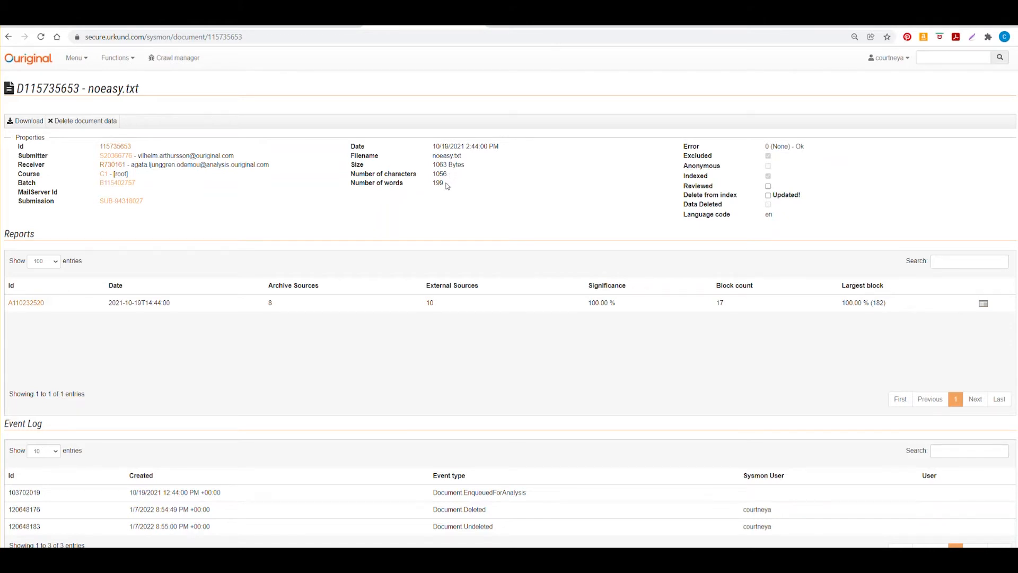
mouse_move(25, 324)
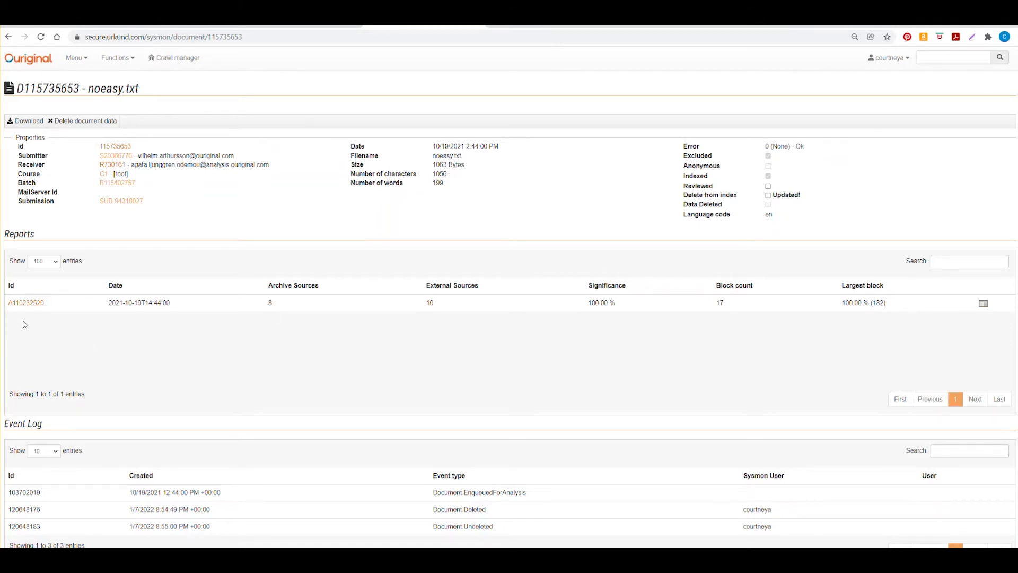
mouse_move(599, 319)
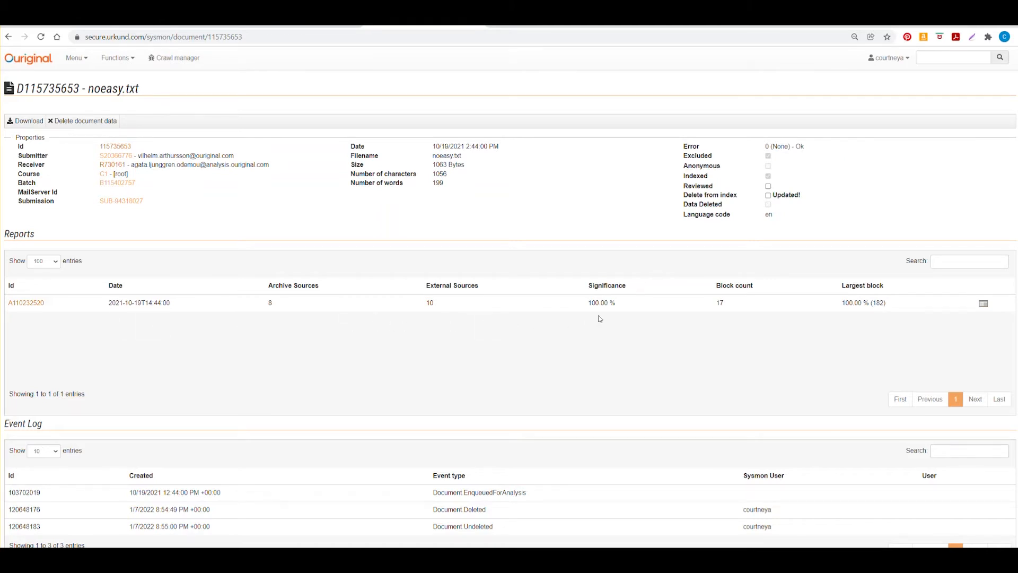
mouse_move(605, 304)
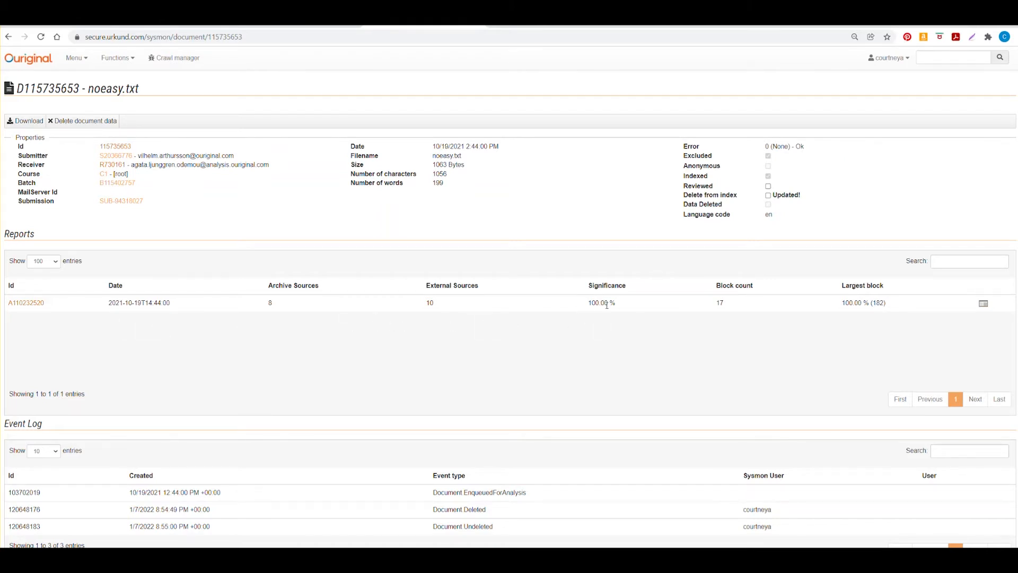
mouse_move(996, 314)
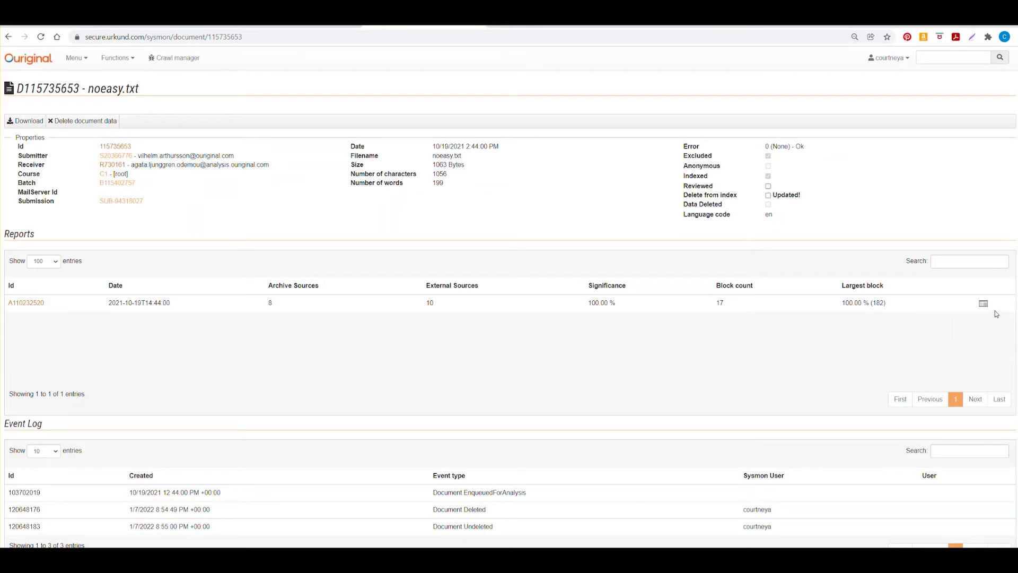
mouse_move(984, 303)
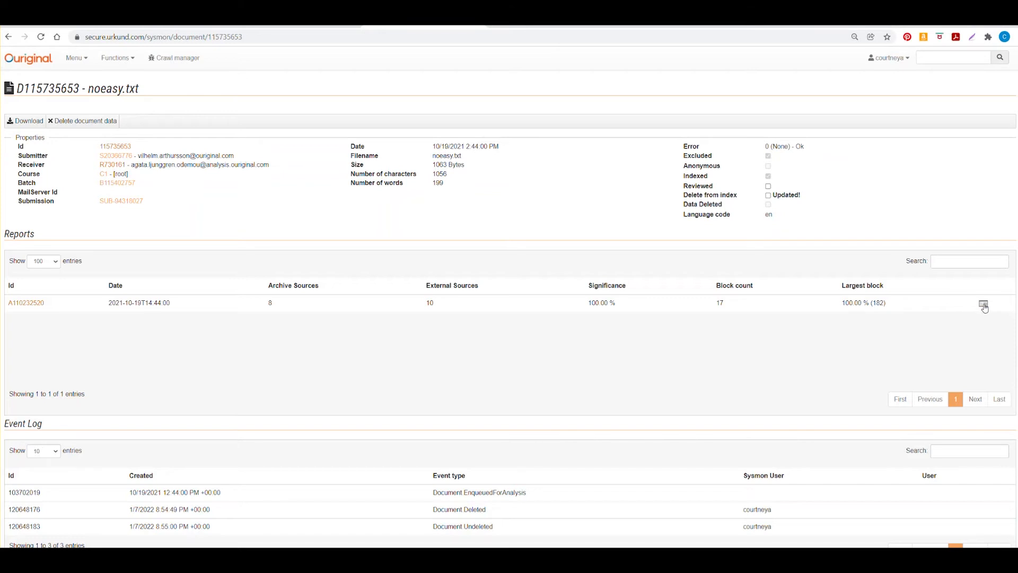
scroll("down", 3)
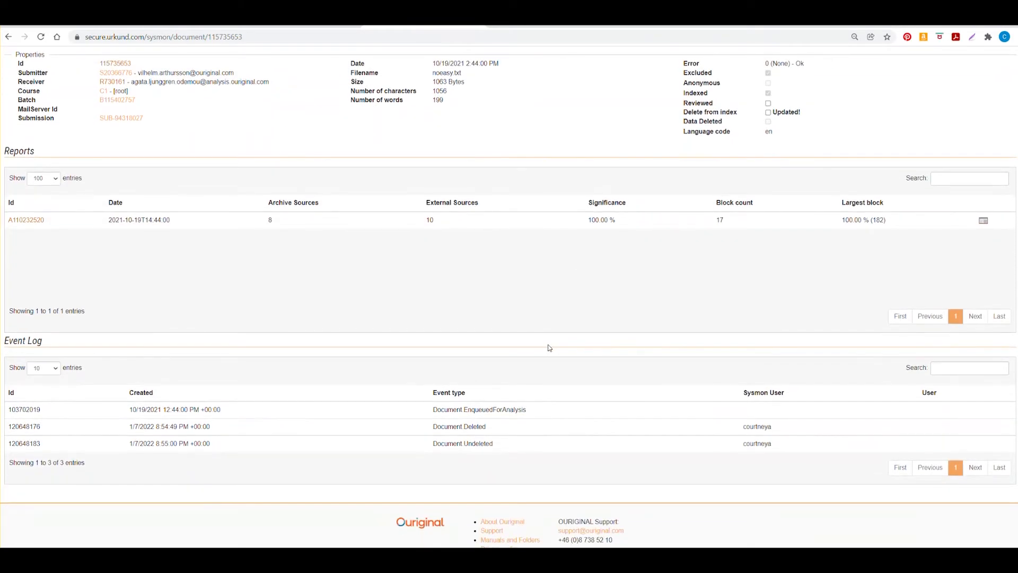
mouse_move(84, 388)
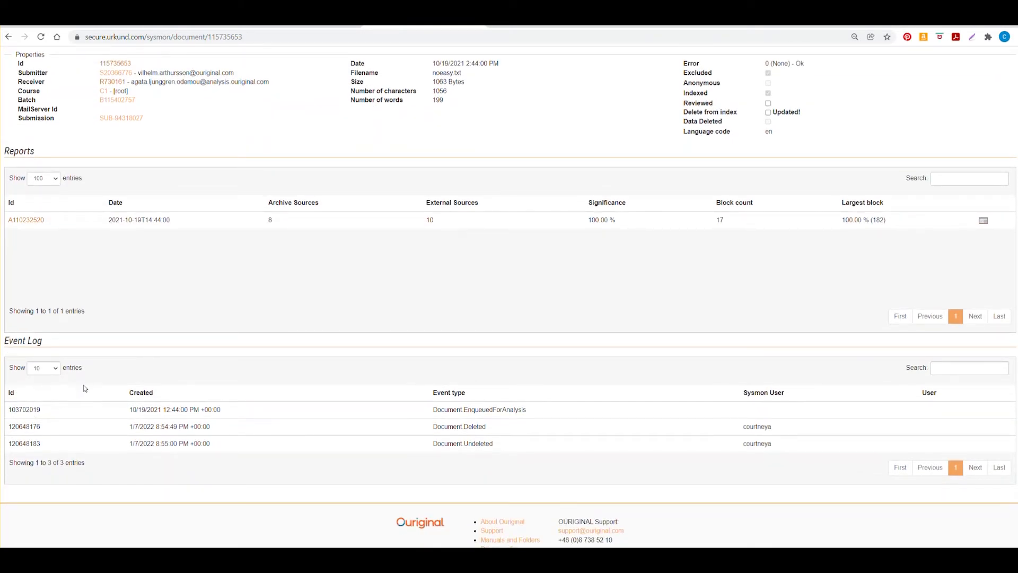
mouse_move(342, 422)
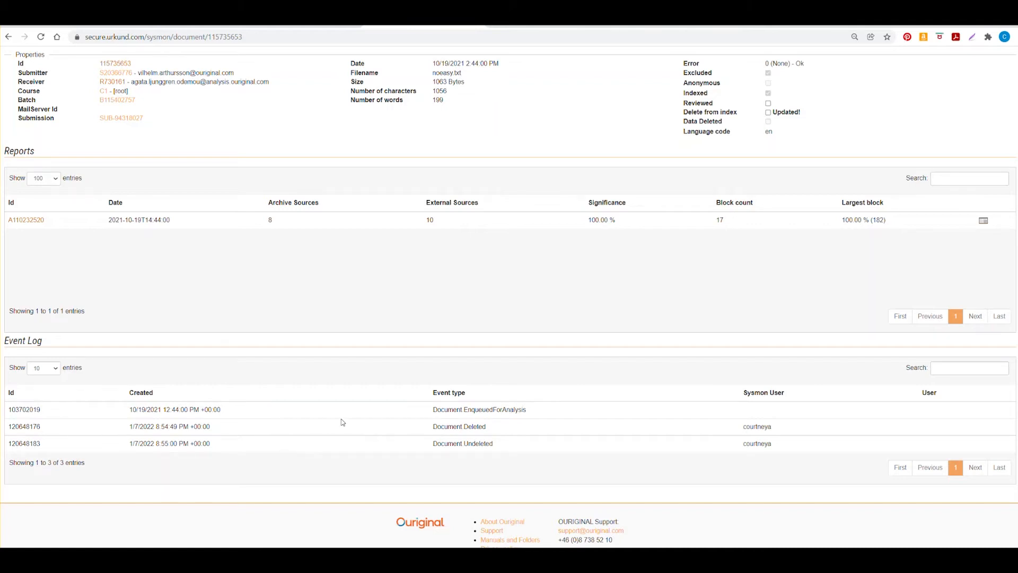
mouse_move(64, 416)
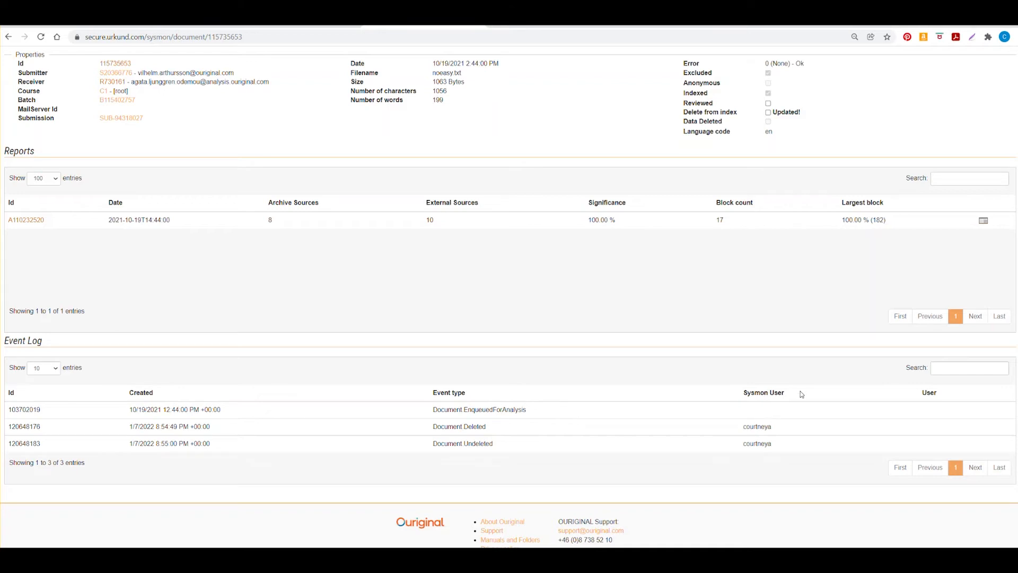
mouse_move(777, 458)
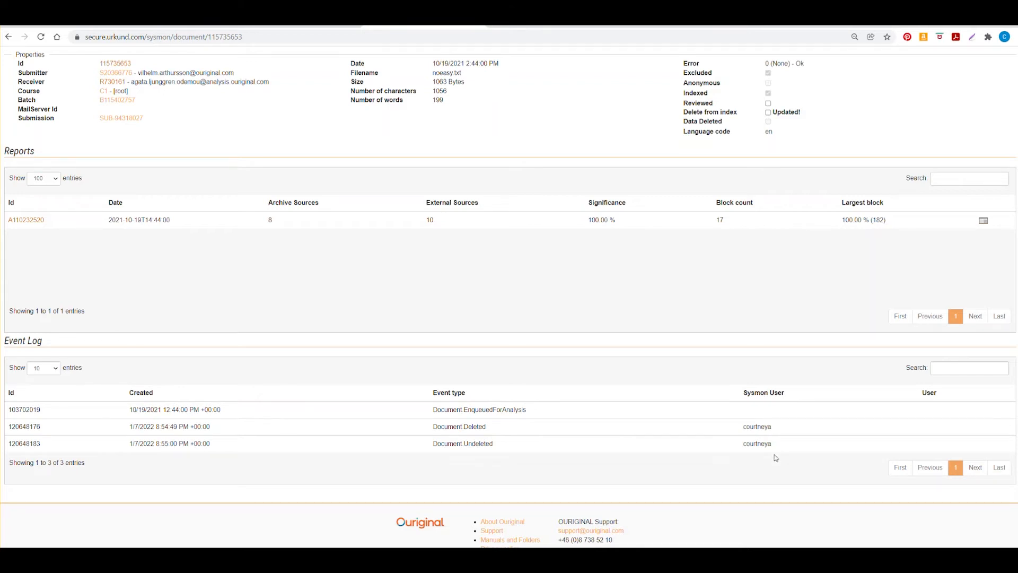
mouse_move(773, 430)
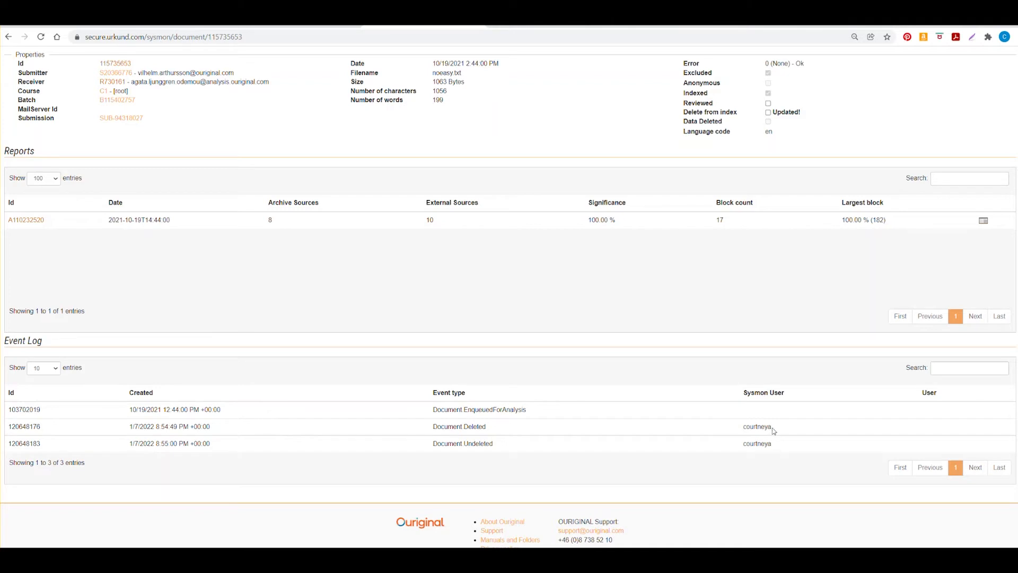
double_click(757, 427)
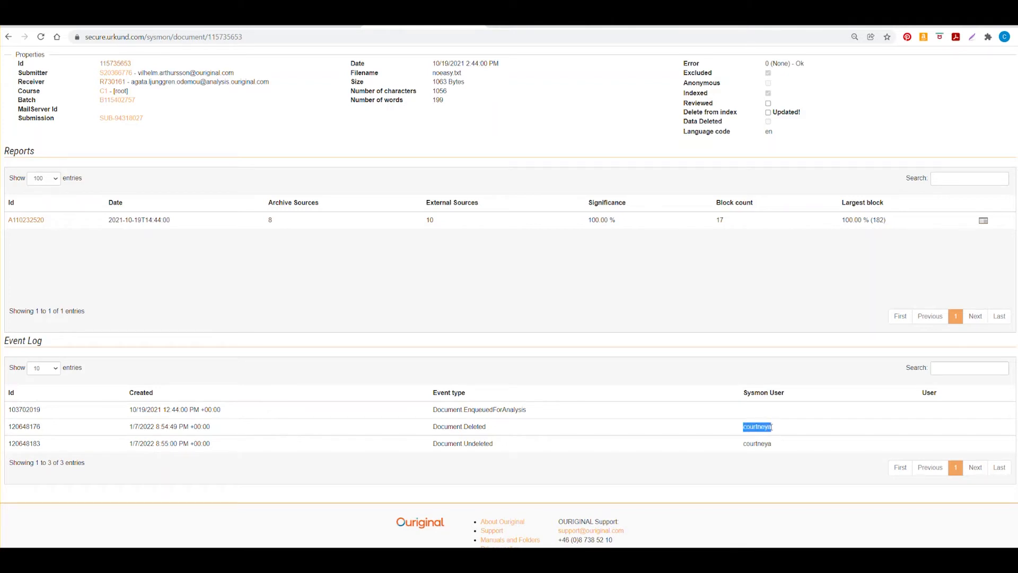
mouse_move(661, 287)
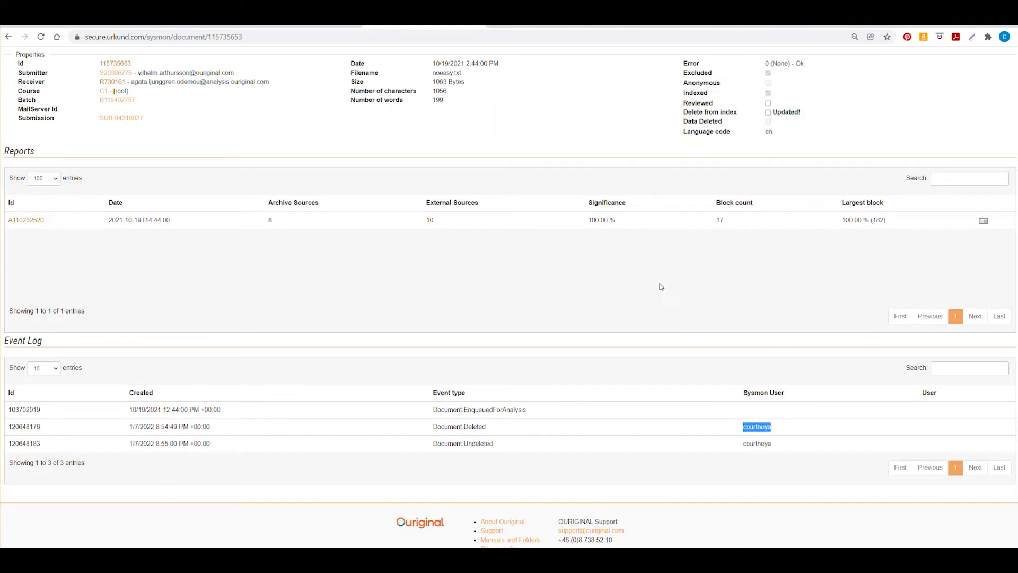
mouse_move(766, 440)
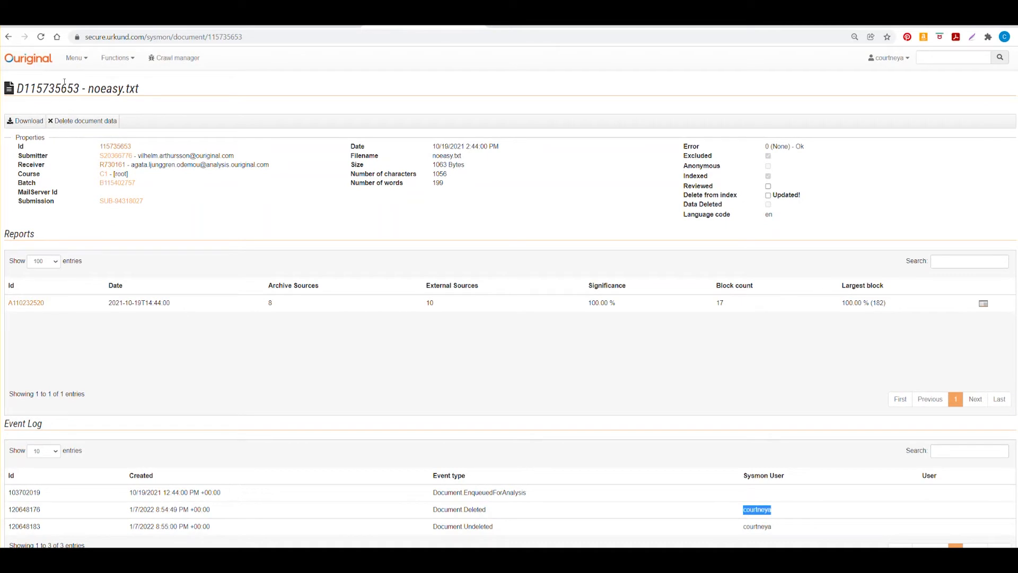
mouse_move(28, 58)
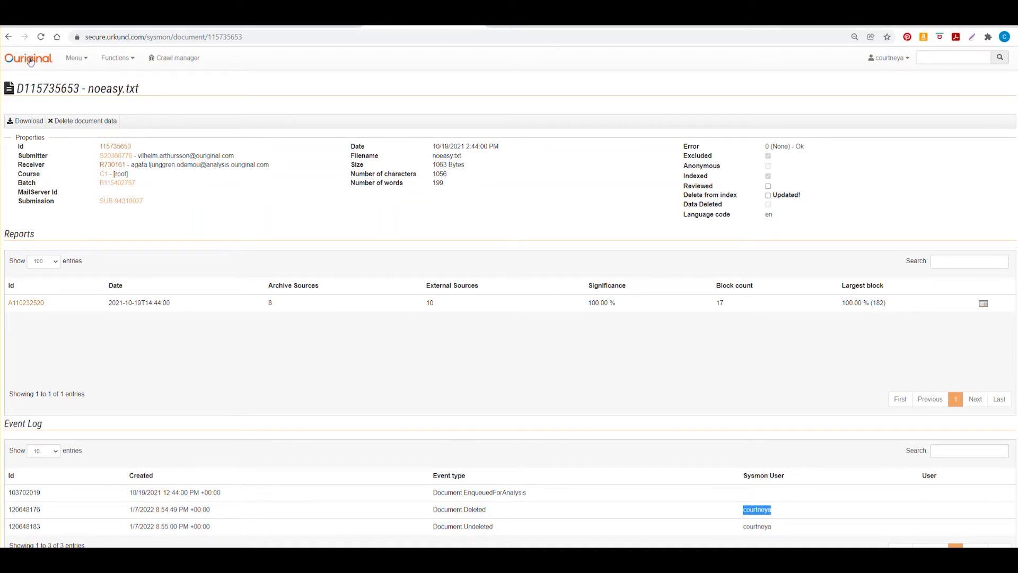
Return to the Welcome page and open unit U7914, Ouriginal Demo University.
left_click(28, 58)
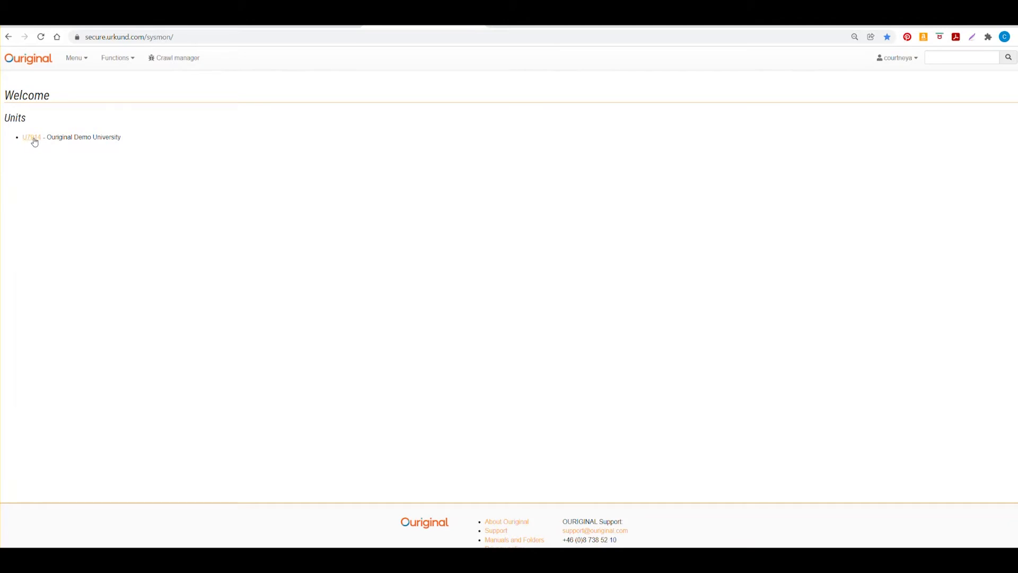
left_click(31, 137)
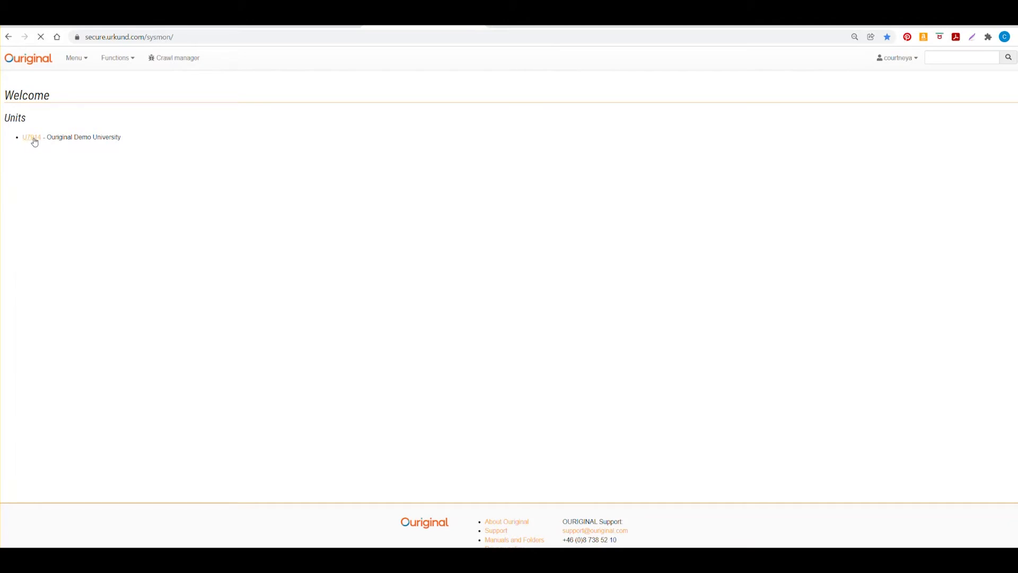
left_click(31, 137)
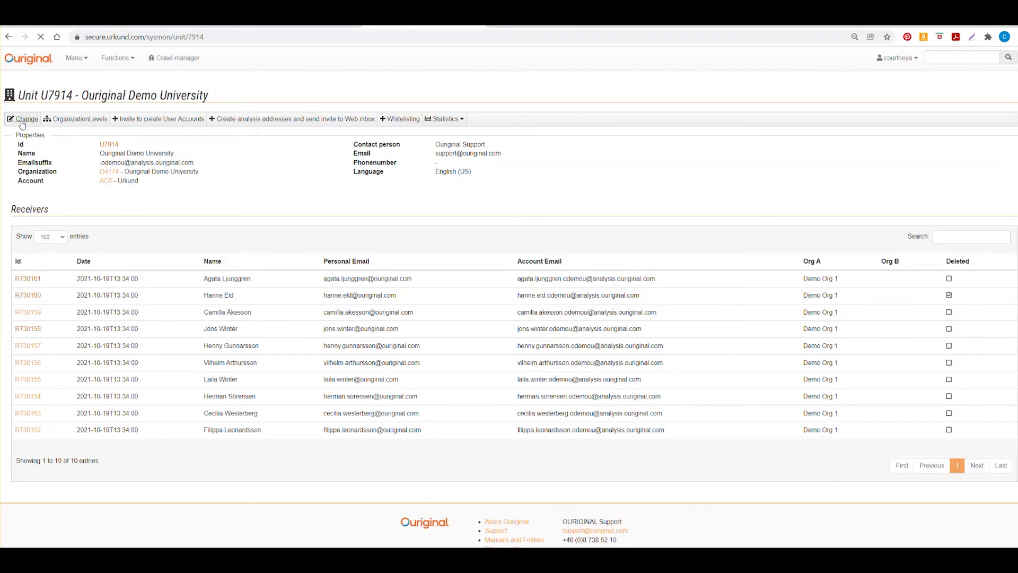
left_click(26, 119)
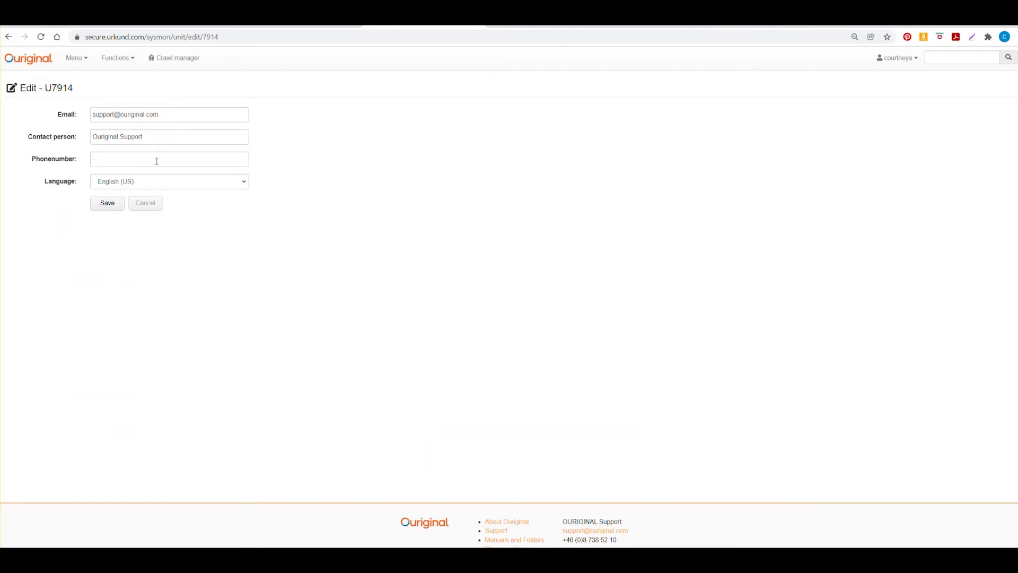
mouse_move(159, 183)
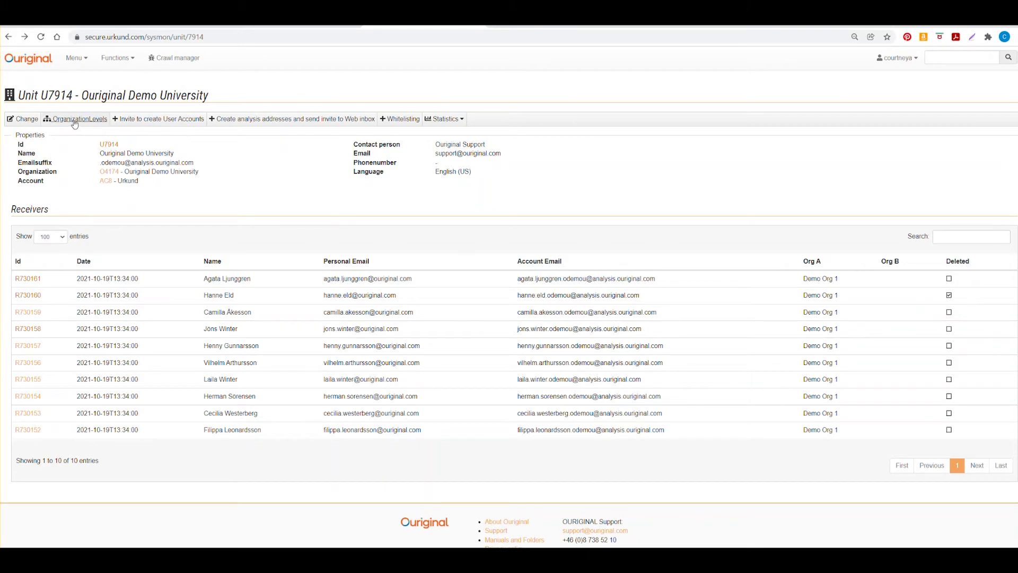
View unit U7914's organization levels (Demo Org 1–3), then go back.
left_click(78, 119)
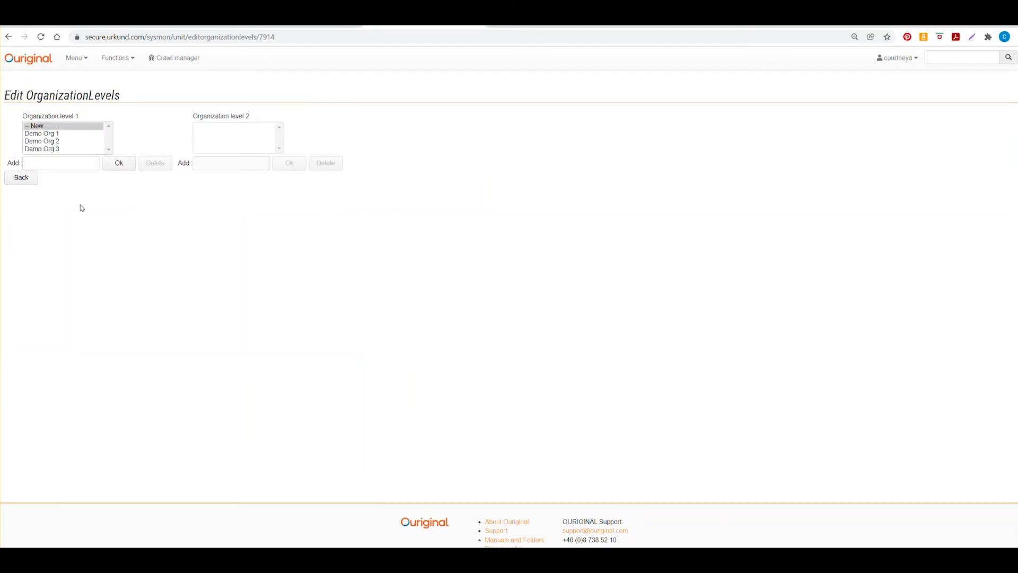
mouse_move(85, 209)
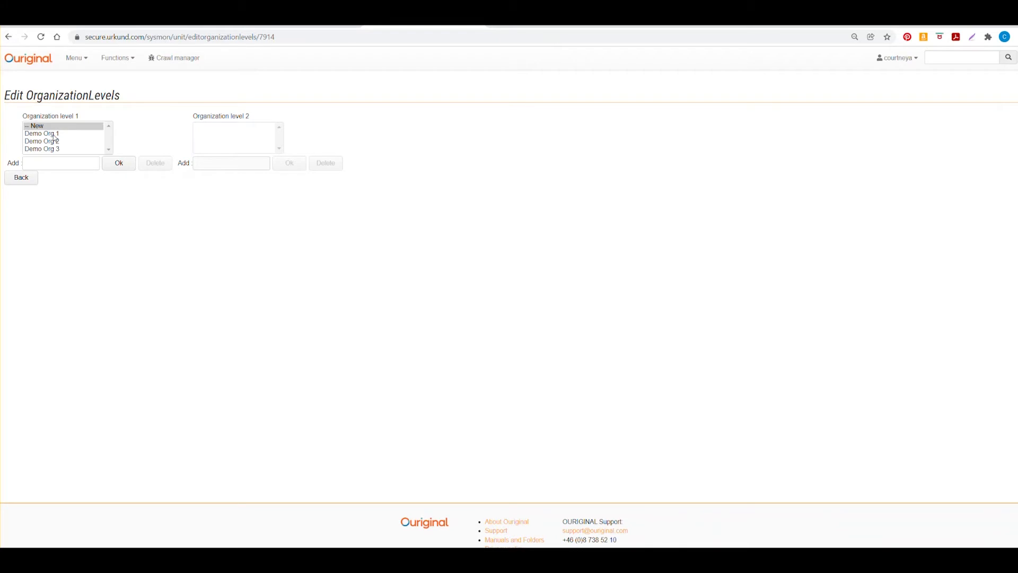
mouse_move(247, 142)
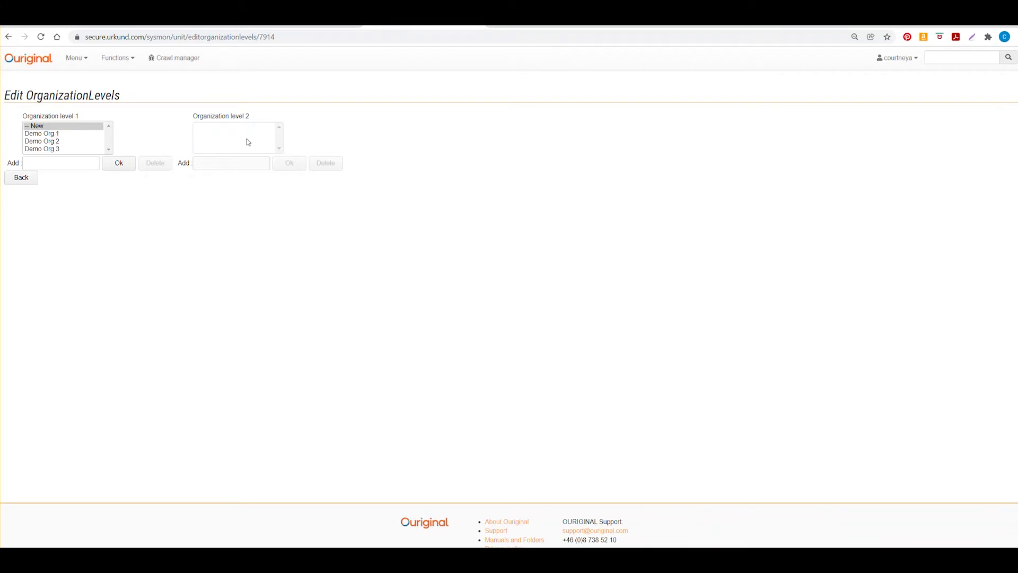
mouse_move(219, 134)
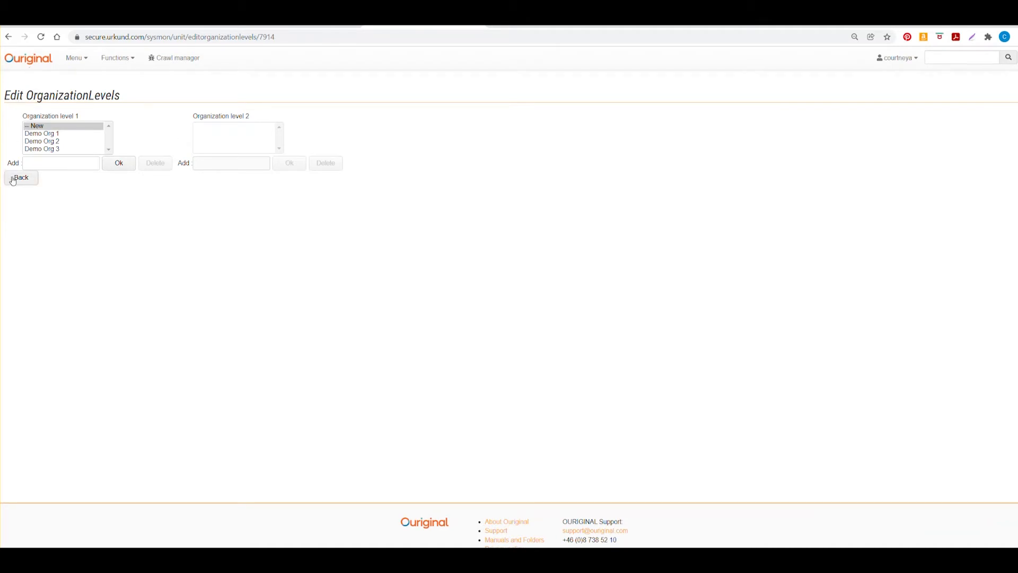
left_click(21, 178)
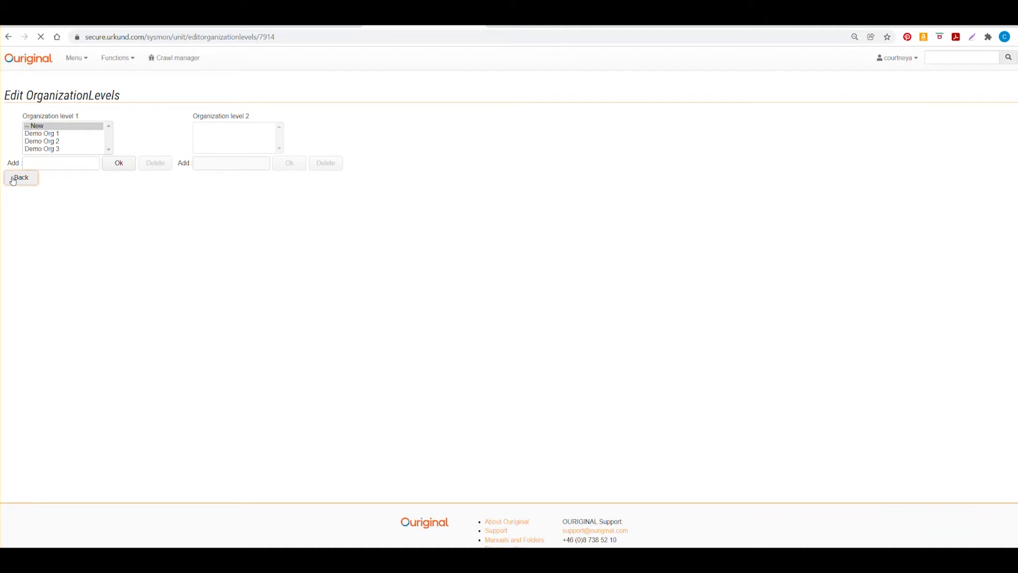
Return to the U7914 unit page and start creating analysis addresses with Web inbox invites.
left_click(20, 177)
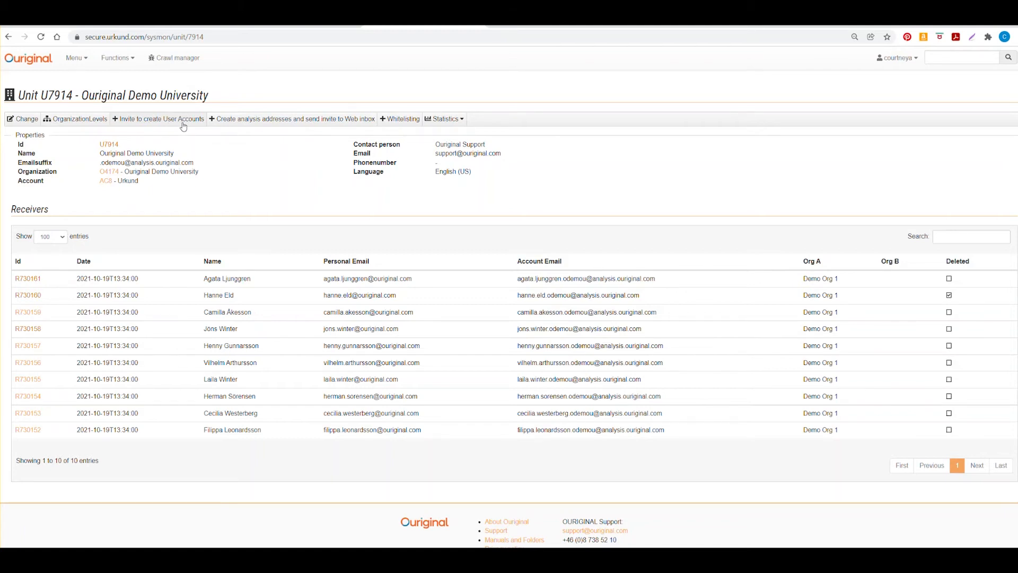
mouse_move(160, 123)
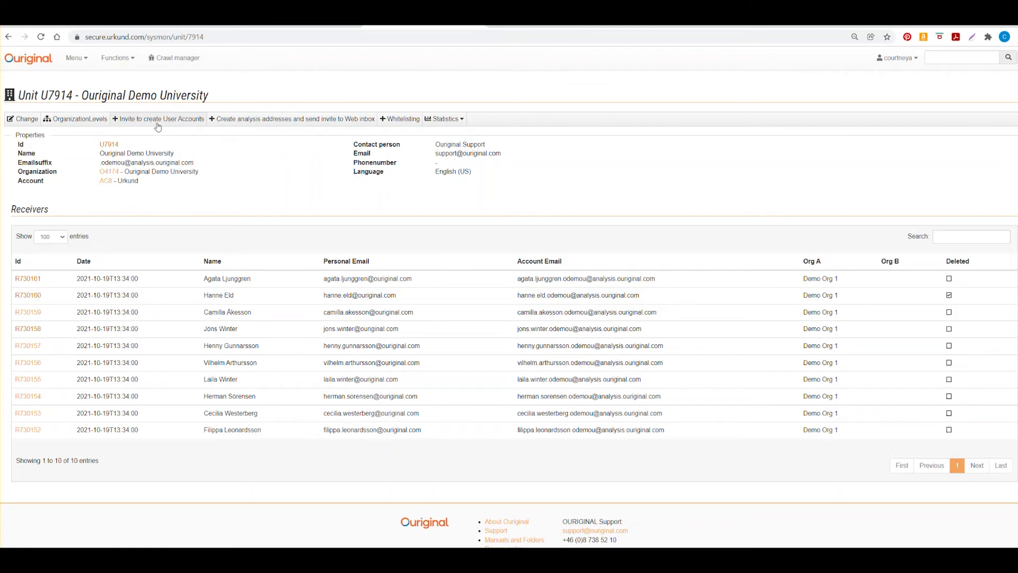
mouse_move(170, 128)
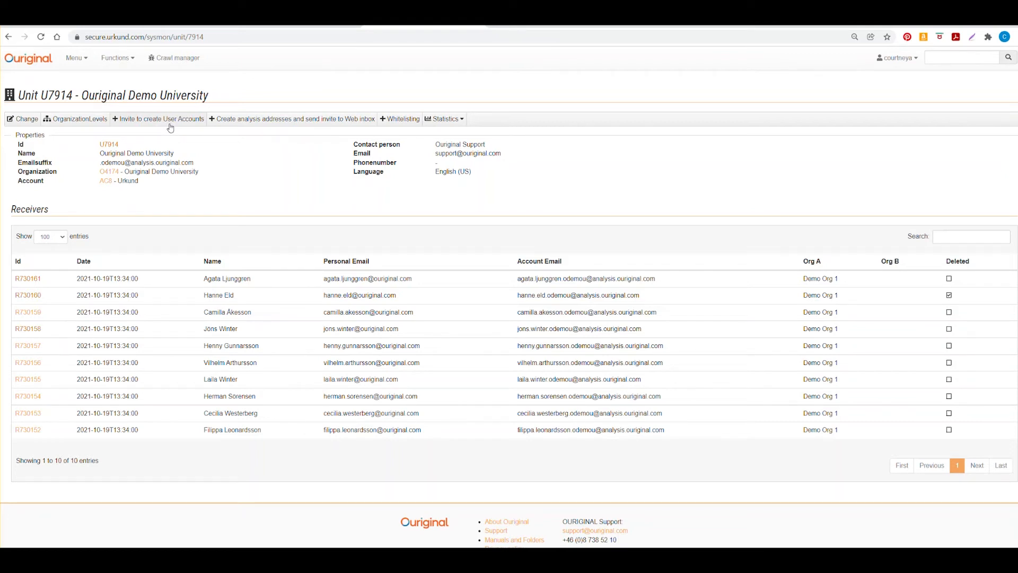
mouse_move(63, 384)
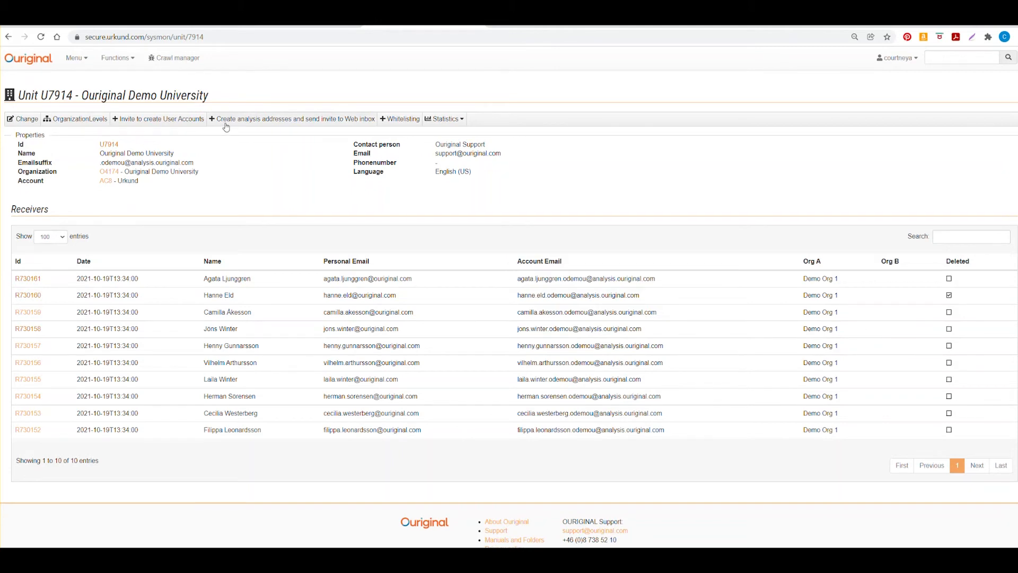
mouse_move(277, 124)
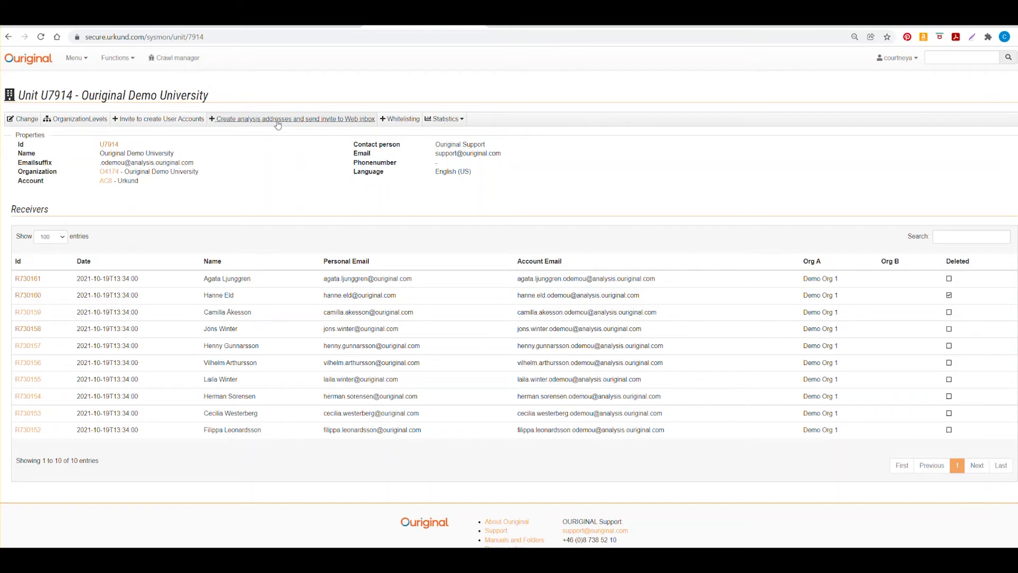
left_click(292, 118)
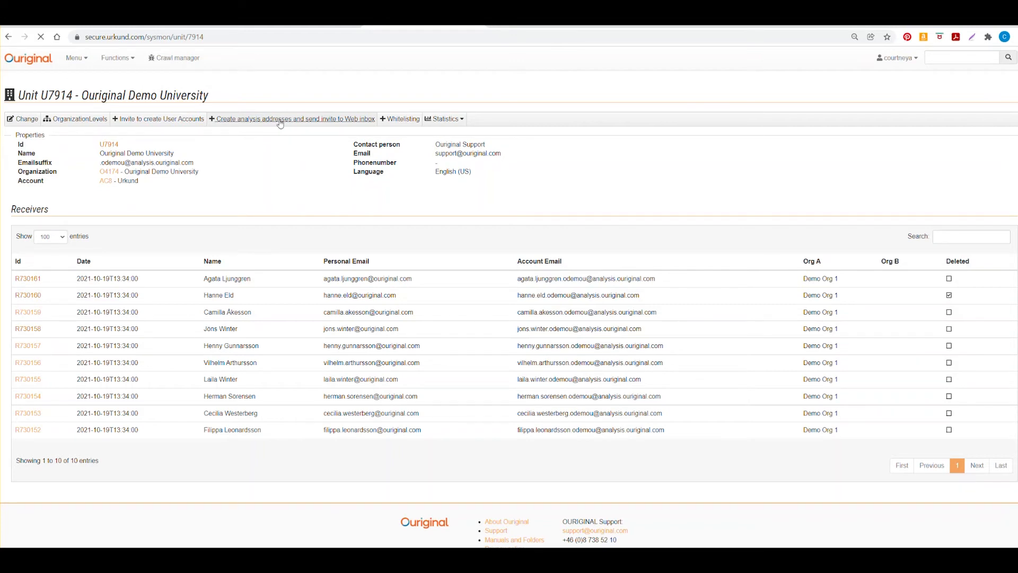
left_click(293, 118)
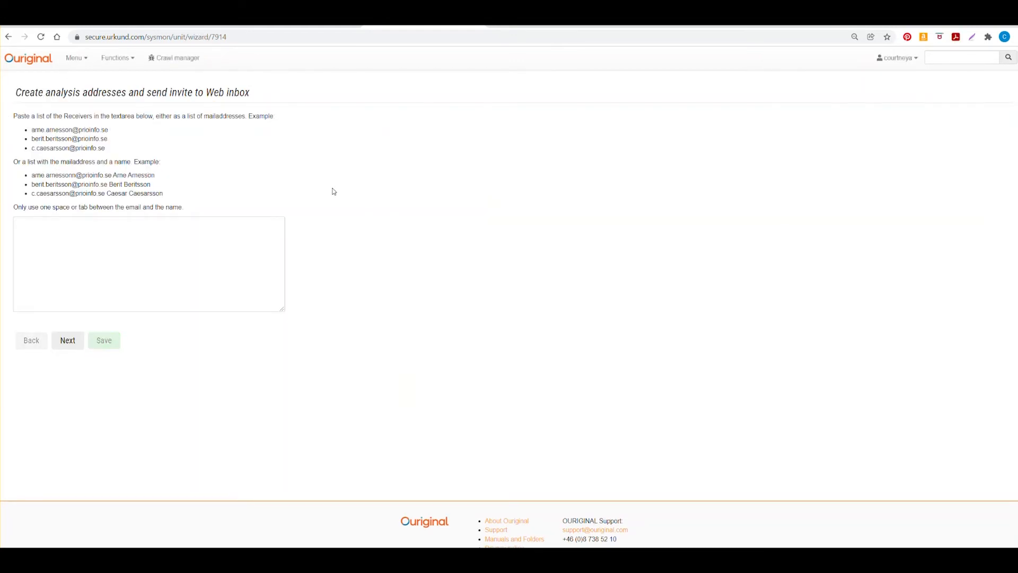
mouse_move(124, 130)
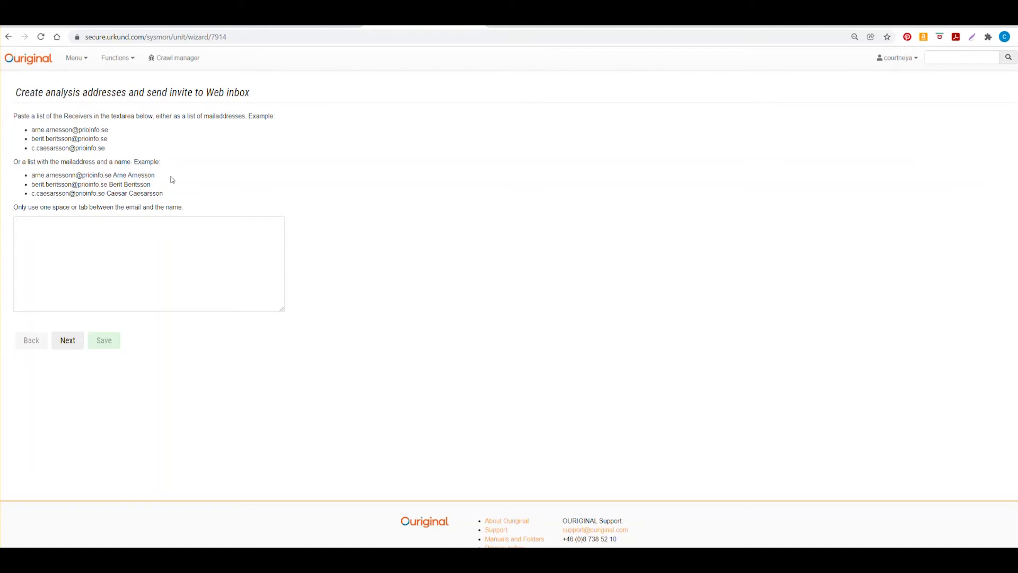
mouse_move(234, 184)
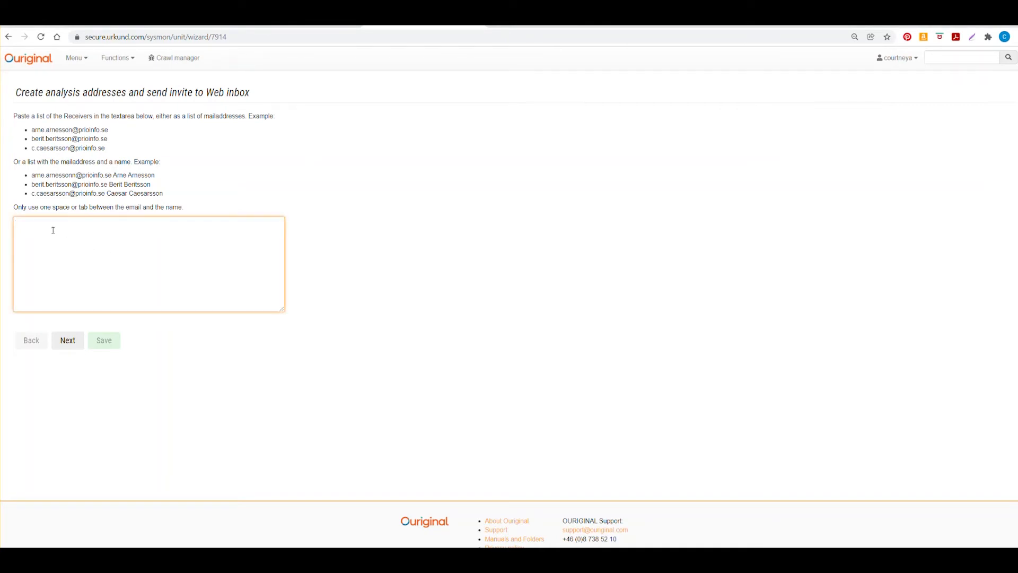
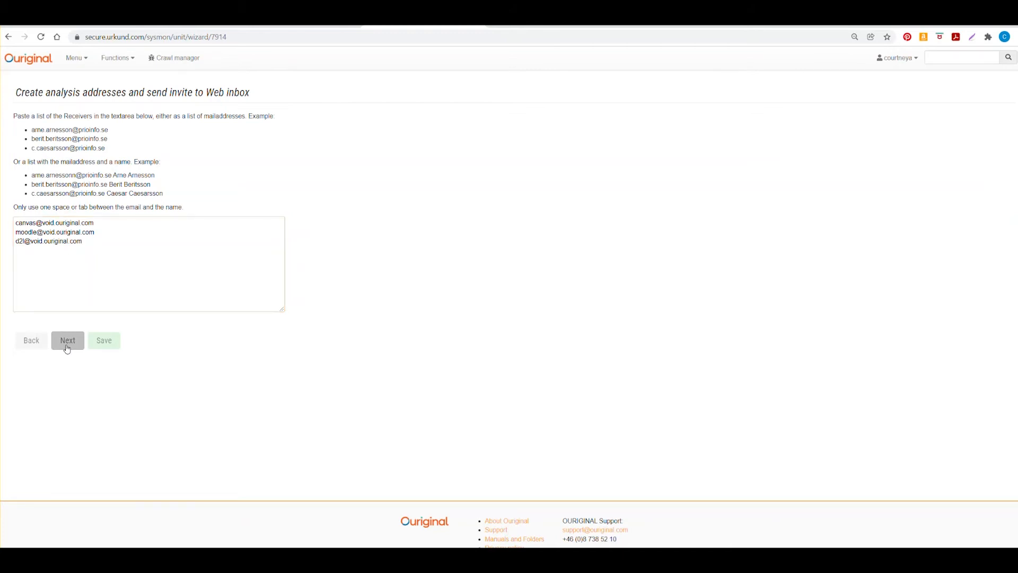
Continue to Settings and turn off 'Send analysis address' for the three new addresses.
left_click(68, 341)
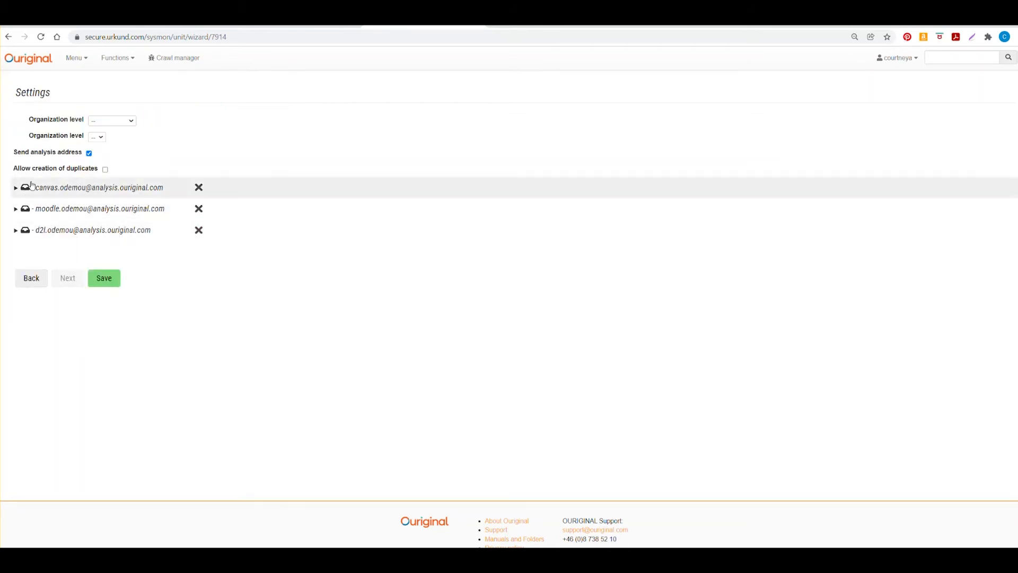
left_click(89, 152)
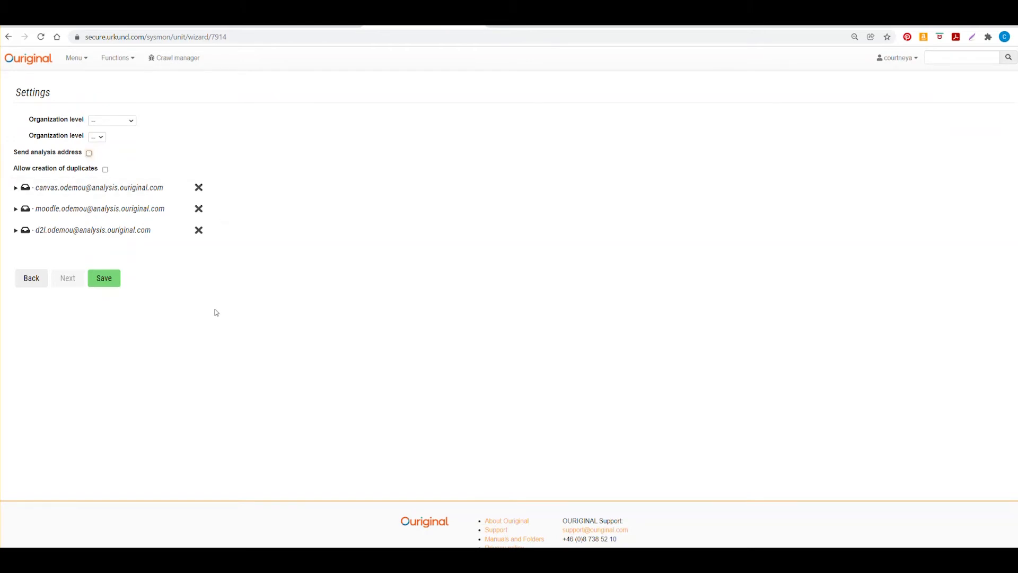
mouse_move(213, 314)
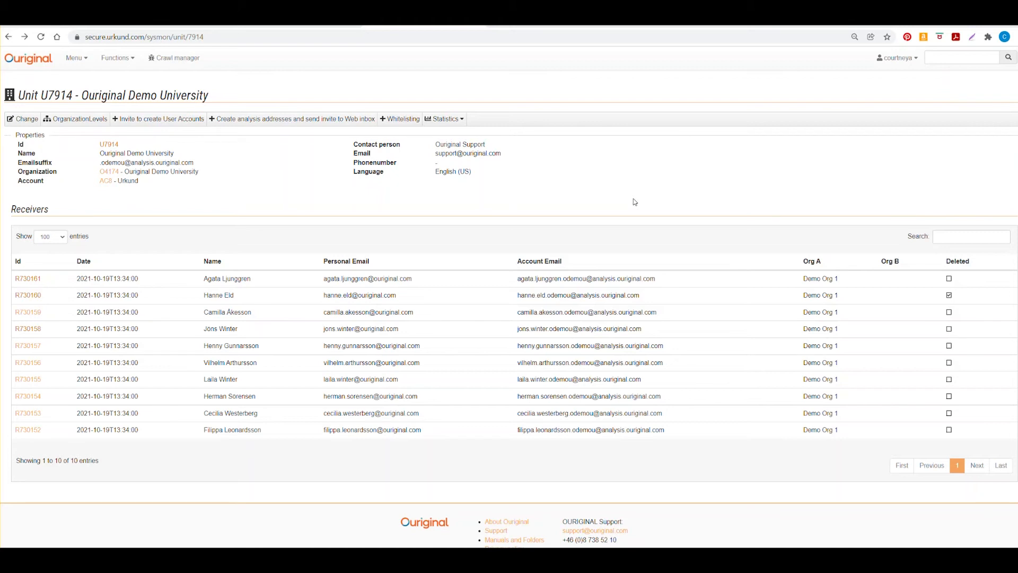
mouse_move(535, 260)
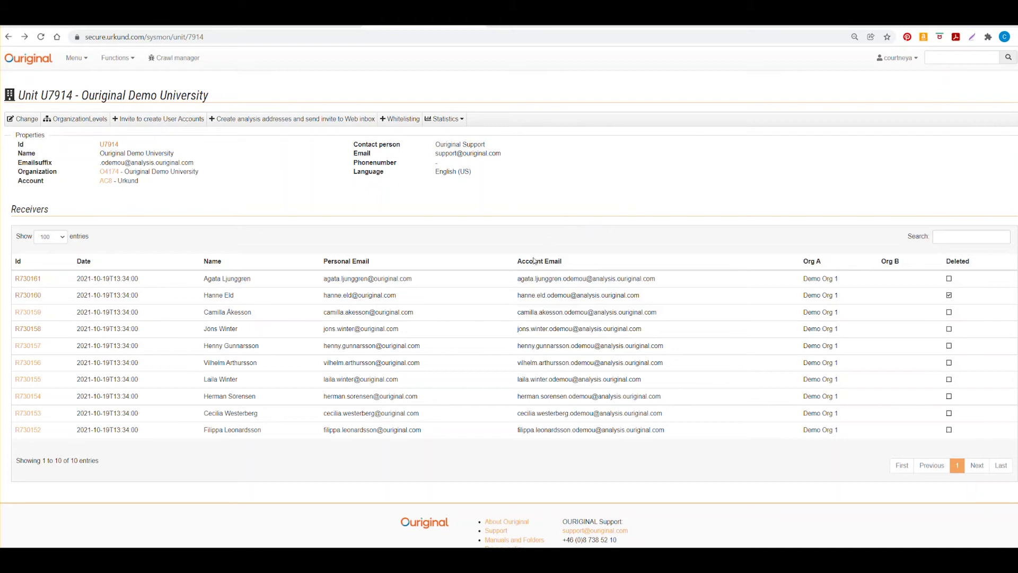
mouse_move(254, 136)
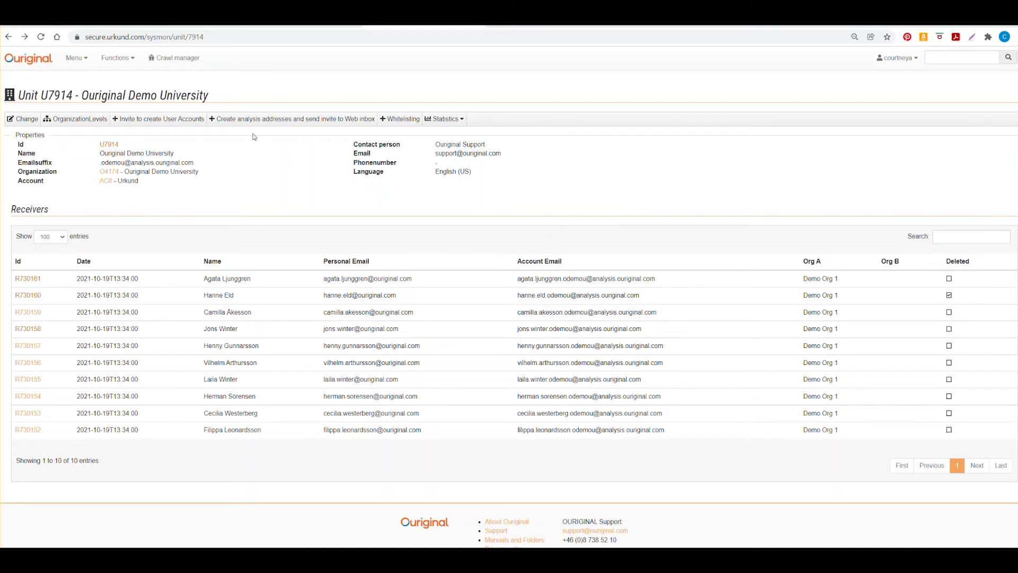
mouse_move(288, 130)
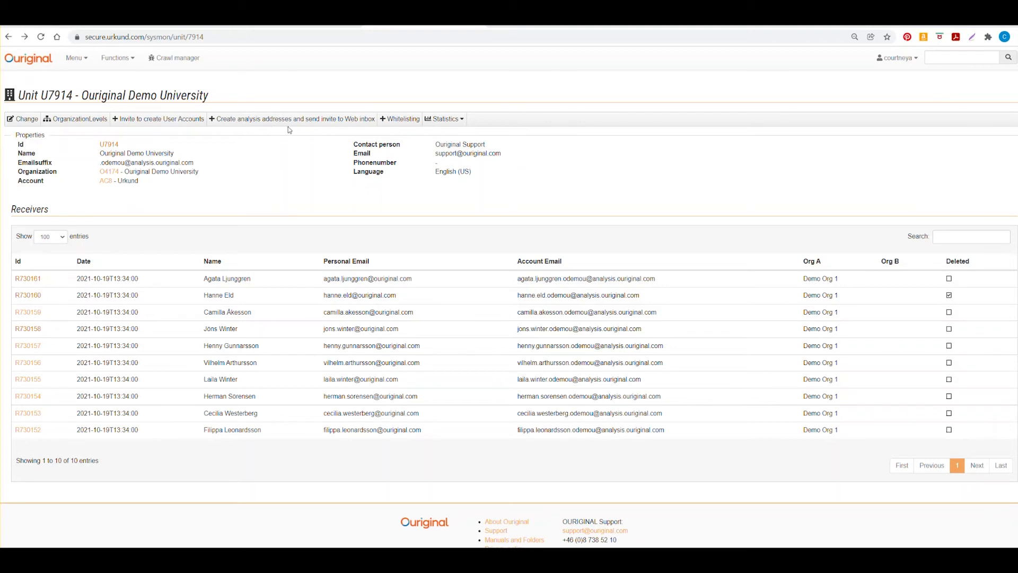
mouse_move(369, 142)
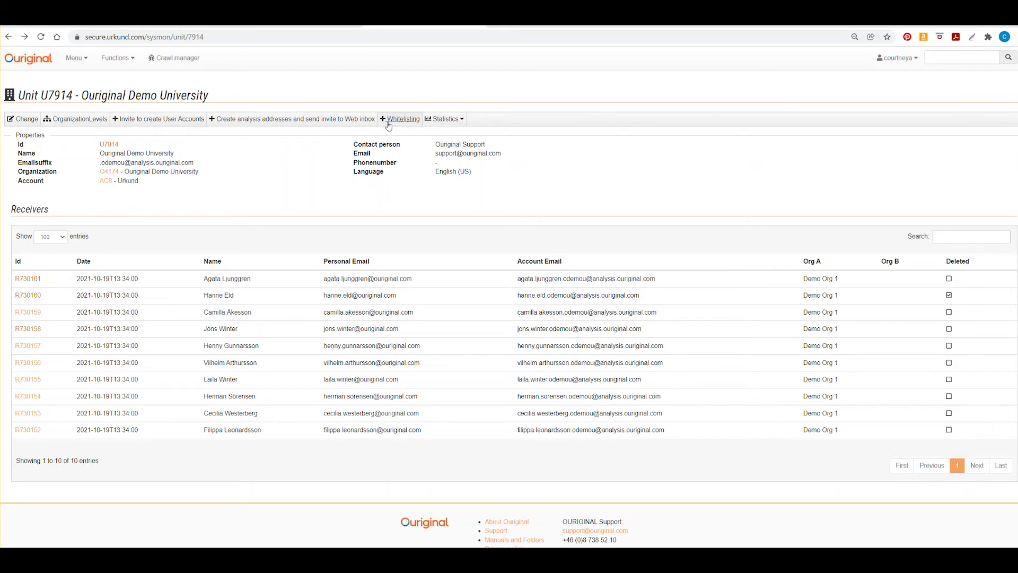
Open unit U7914's Statistics dropdown with its receiver statistics and export options.
left_click(444, 119)
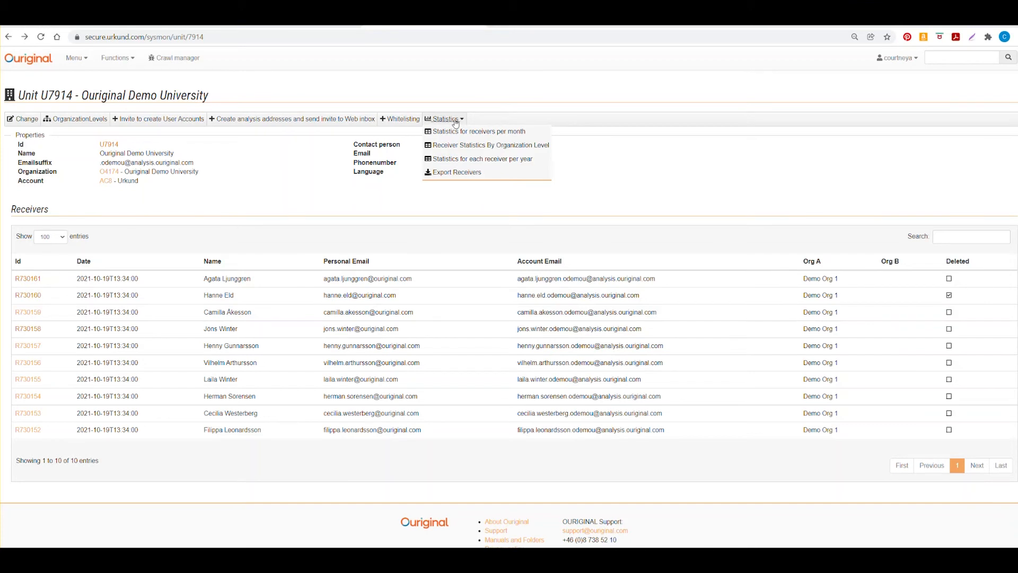
mouse_move(457, 171)
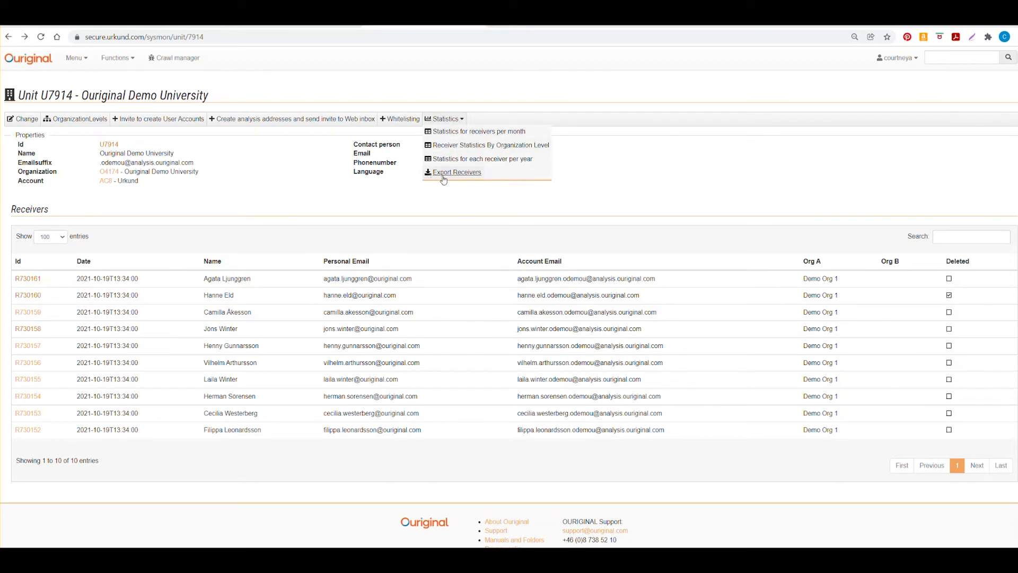
mouse_move(455, 177)
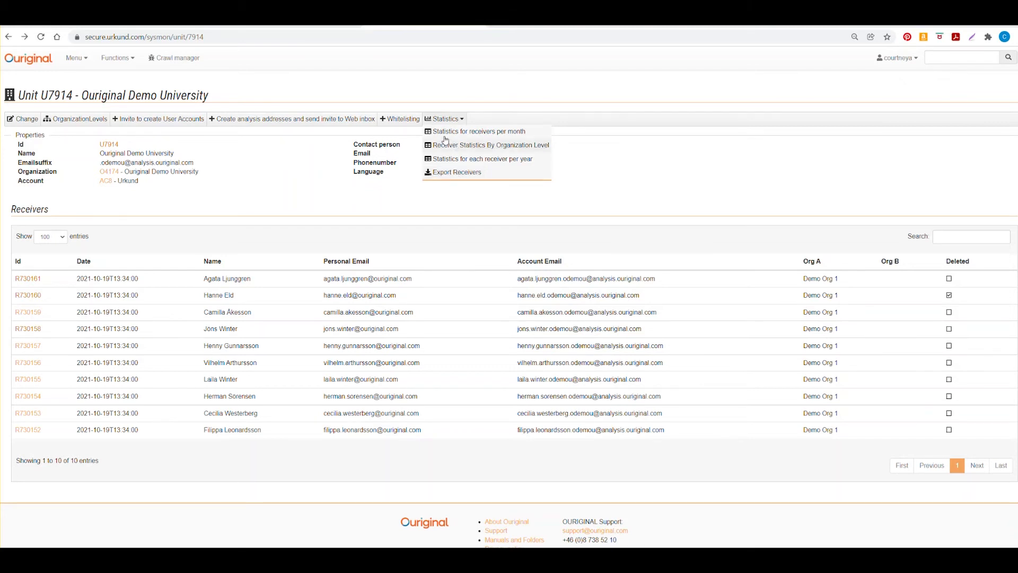
mouse_move(489, 134)
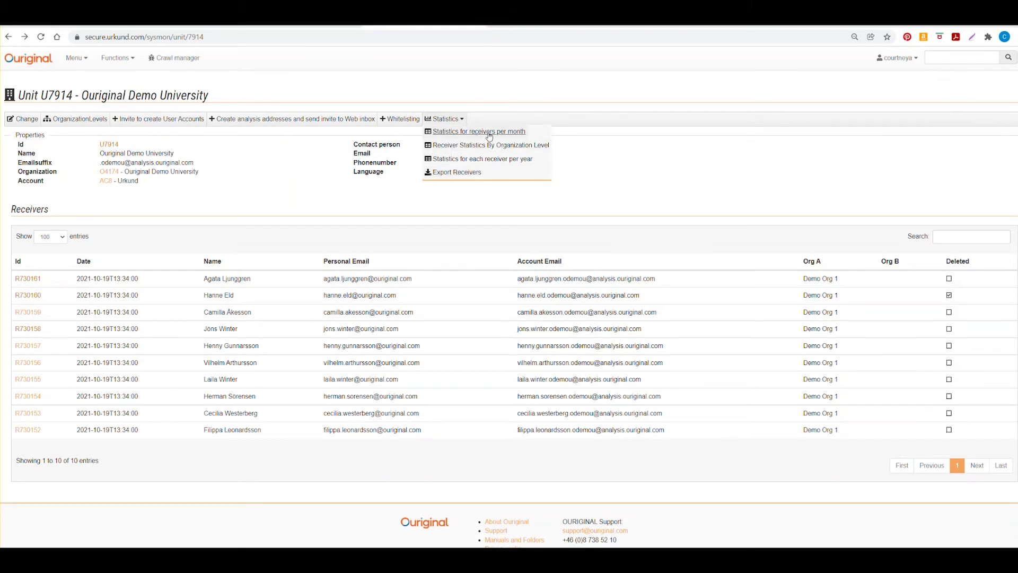
View statistics for receivers per month, showing one document in October 2021.
left_click(478, 131)
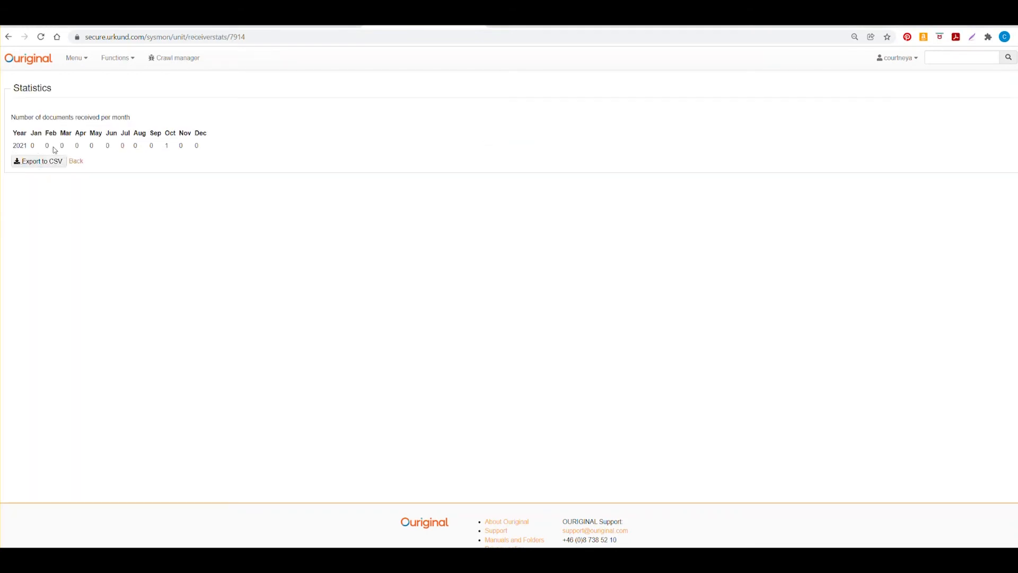
mouse_move(176, 145)
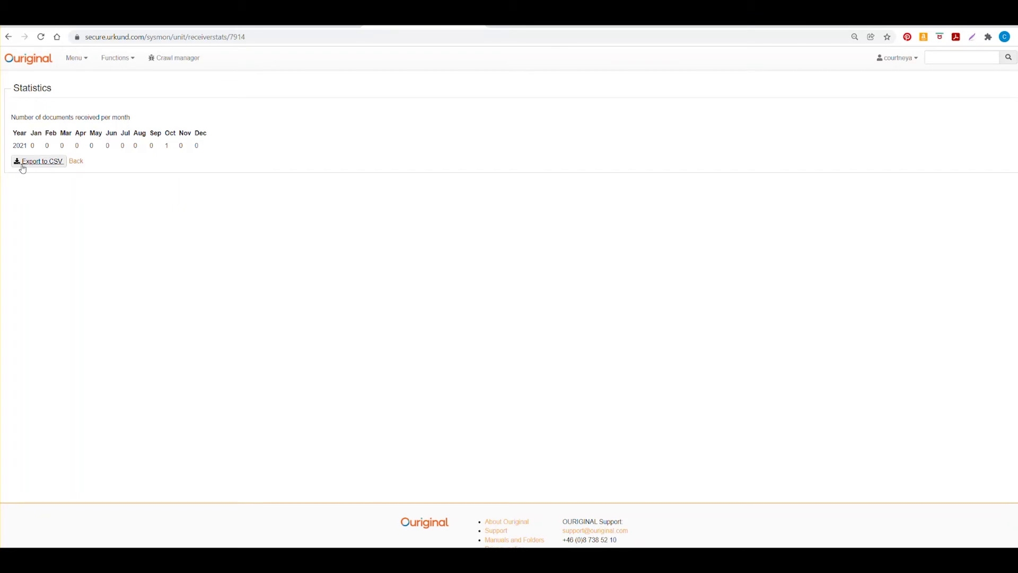
mouse_move(59, 167)
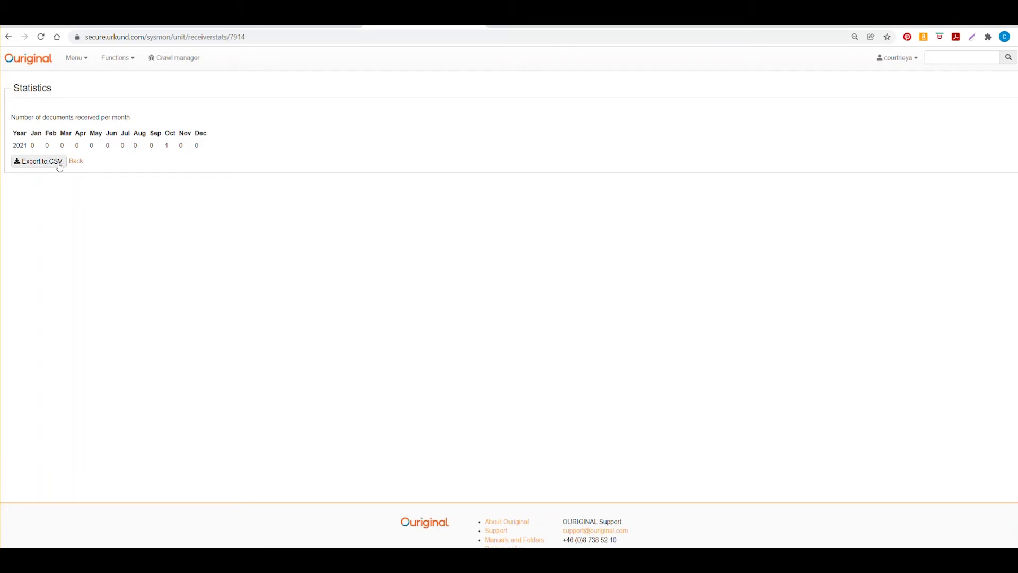
Return to unit U7914's page and reopen the Statistics dropdown.
left_click(9, 37)
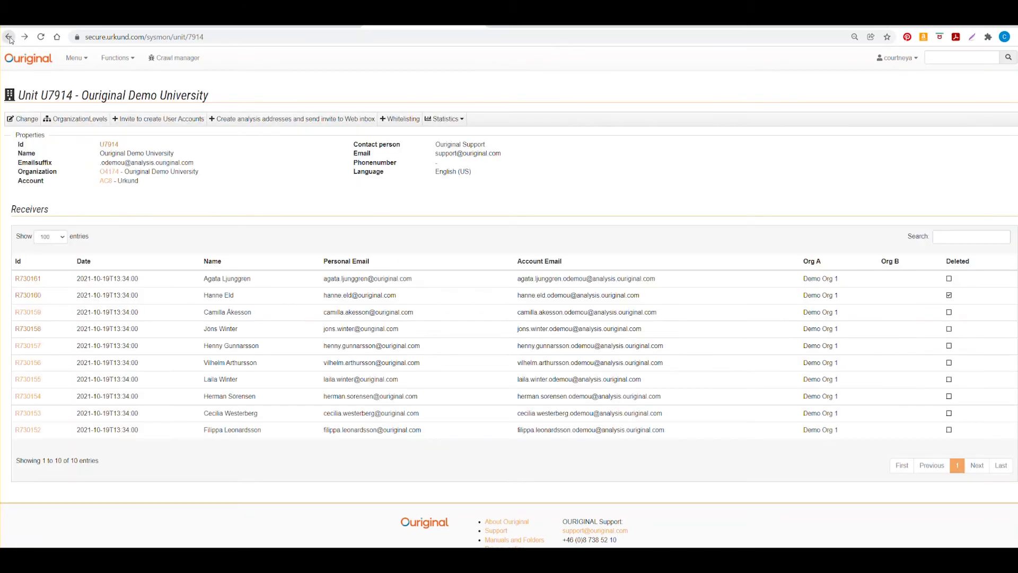
left_click(443, 118)
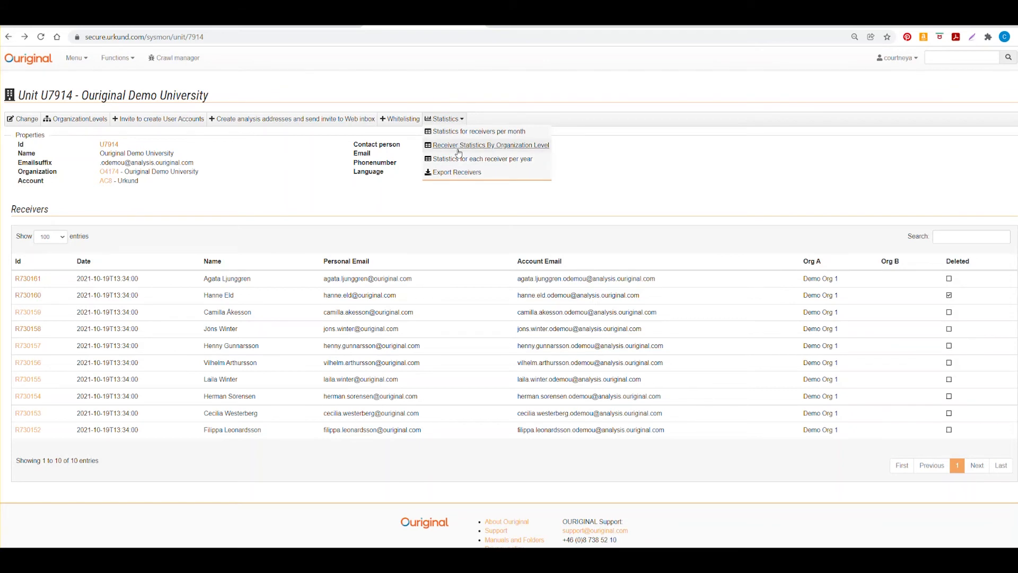
mouse_move(452, 153)
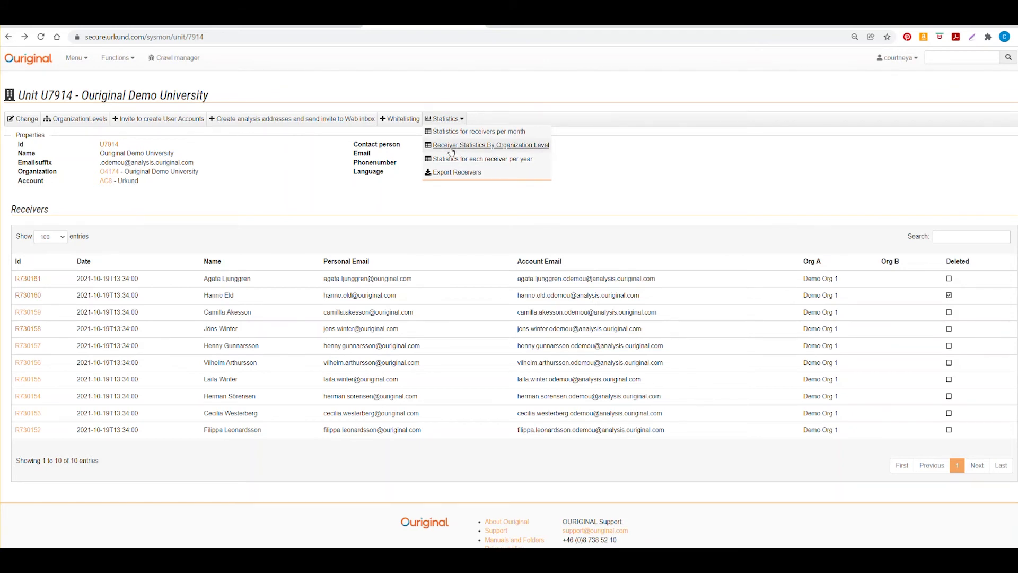
mouse_move(464, 152)
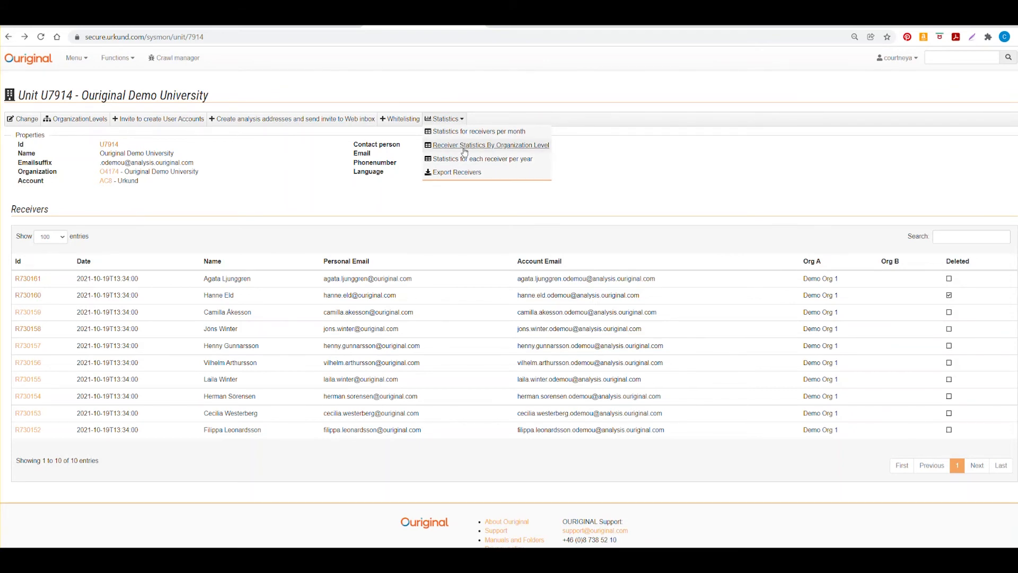
mouse_move(482, 158)
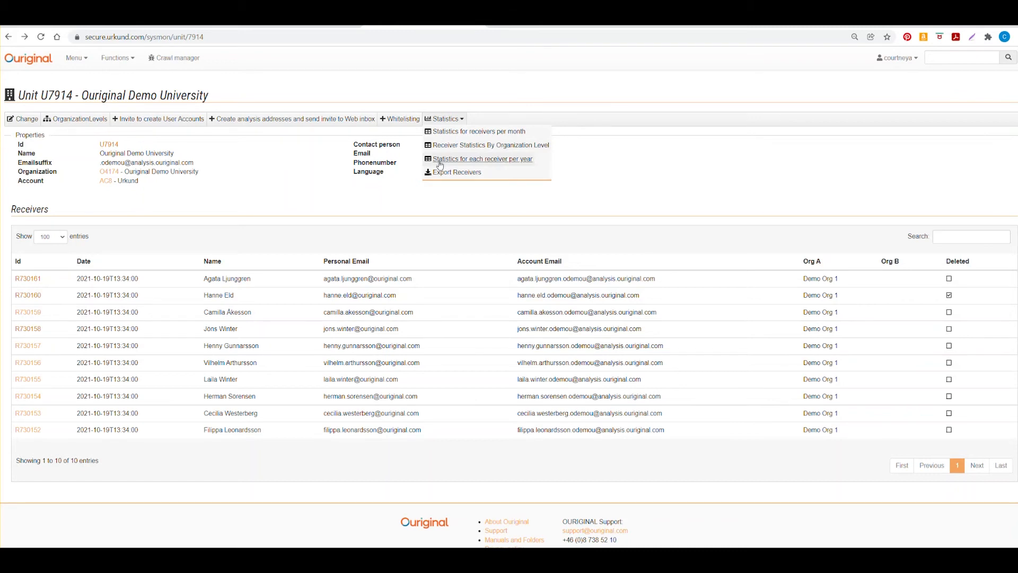
mouse_move(511, 163)
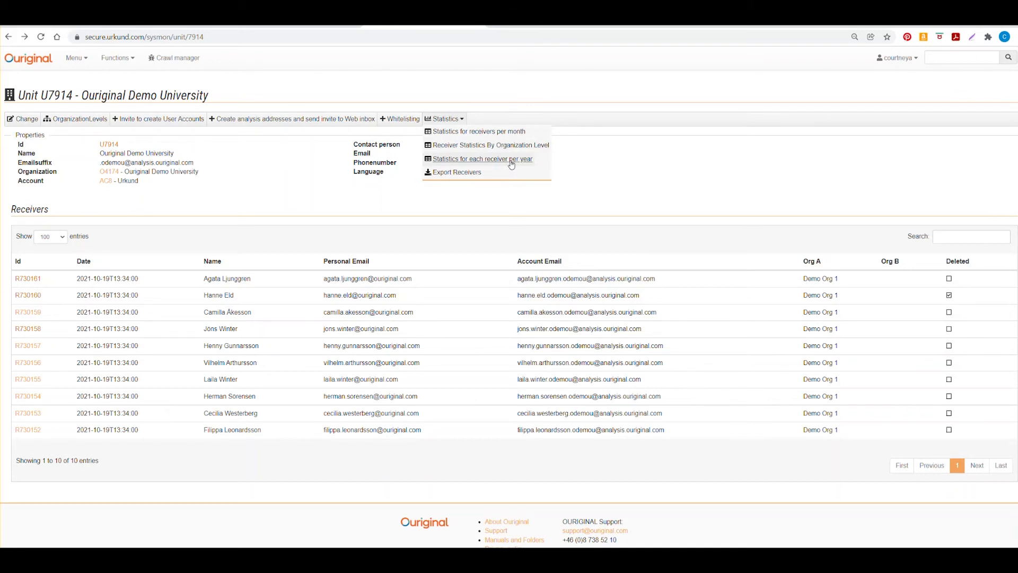
left_click(481, 160)
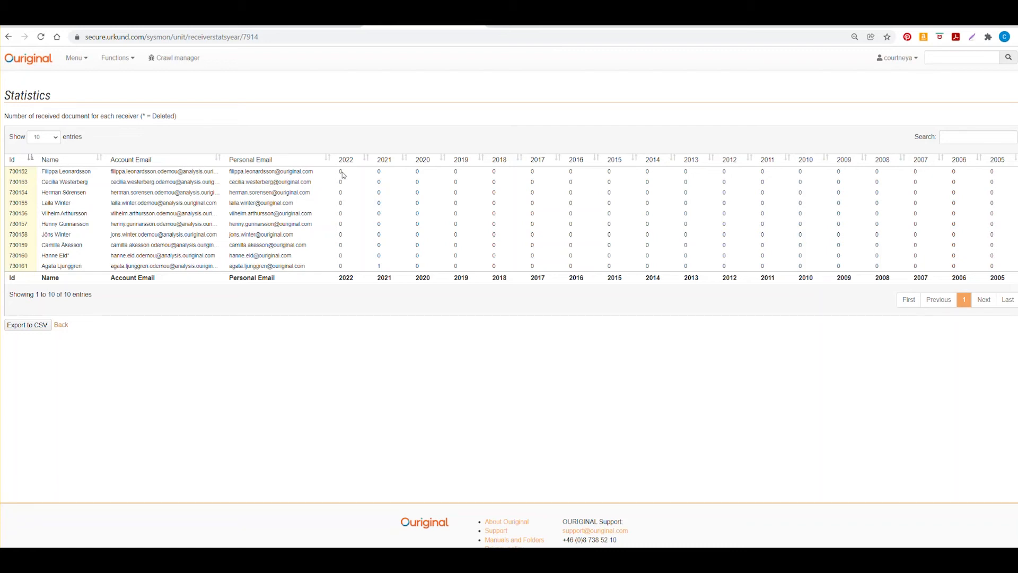
mouse_move(192, 316)
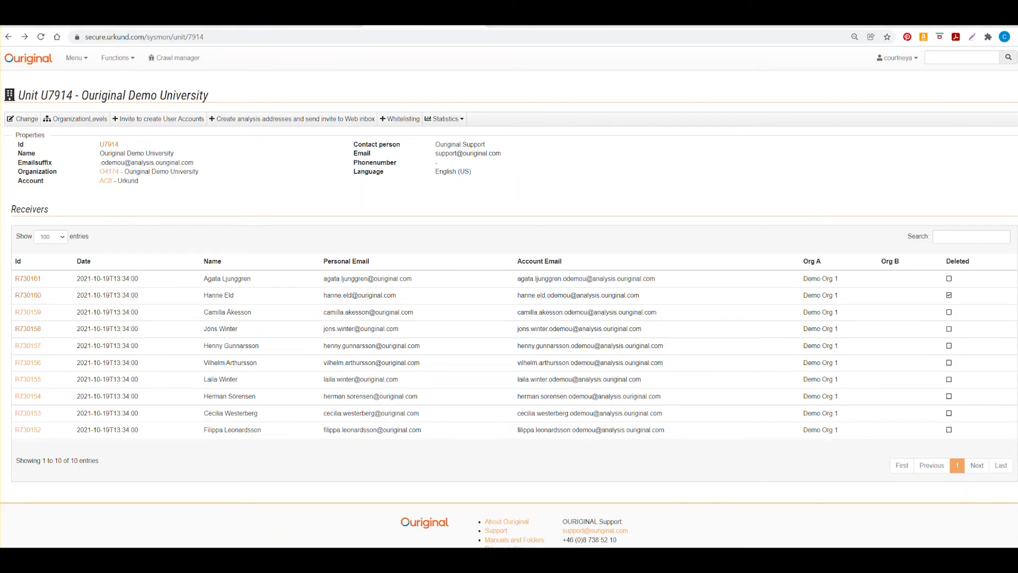
left_click(443, 119)
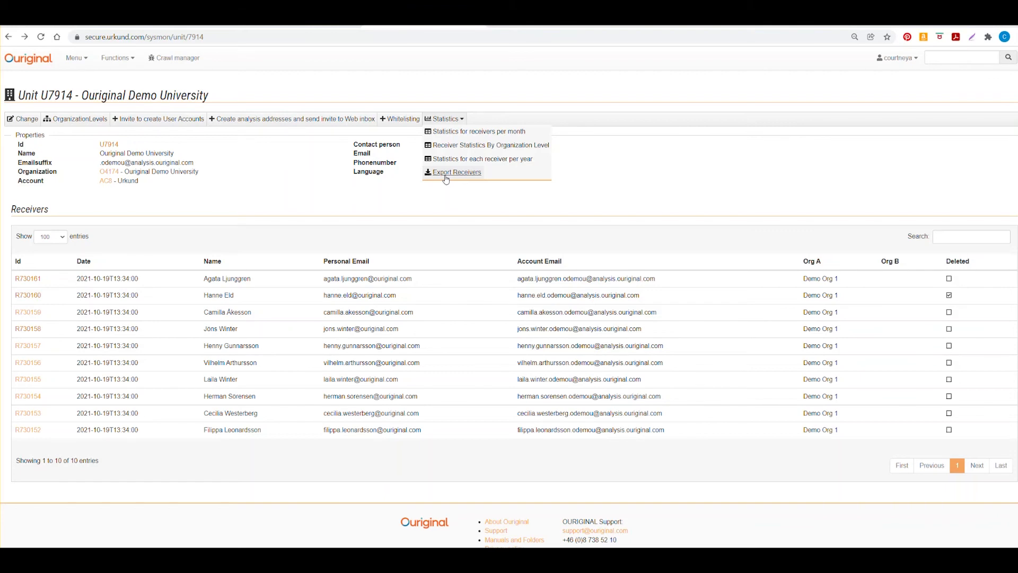
left_click(443, 119)
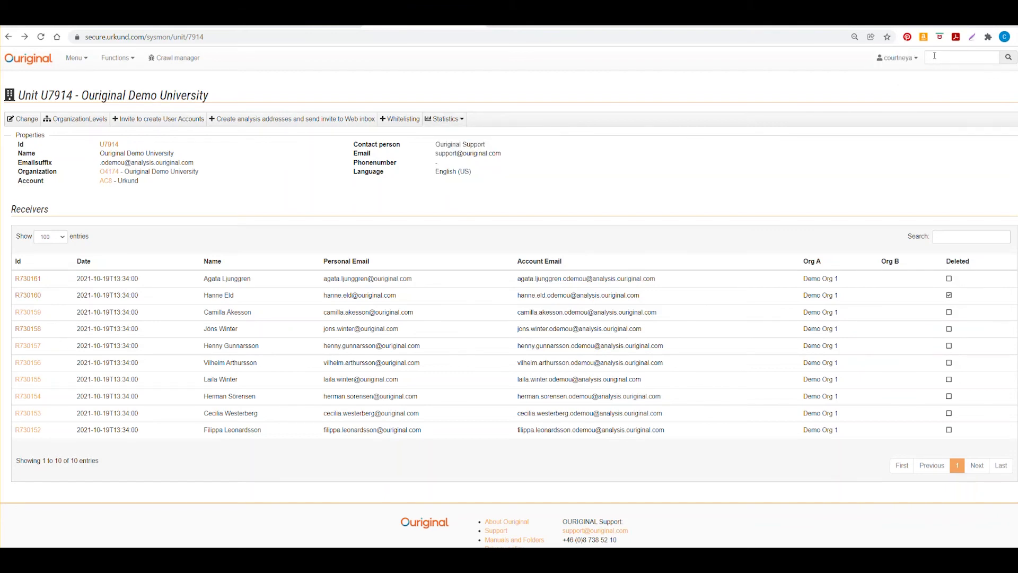
left_click(962, 57)
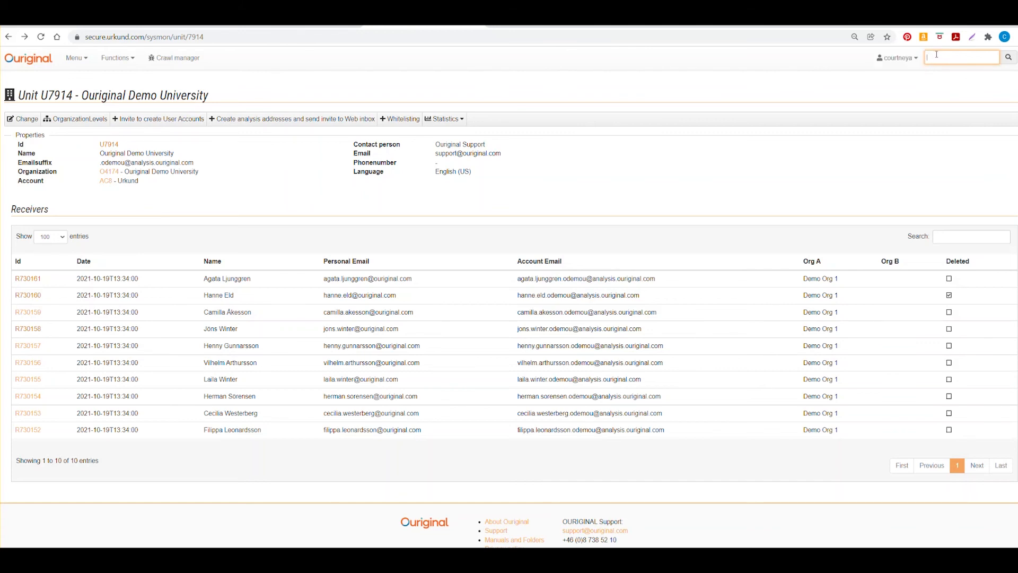
type("R73")
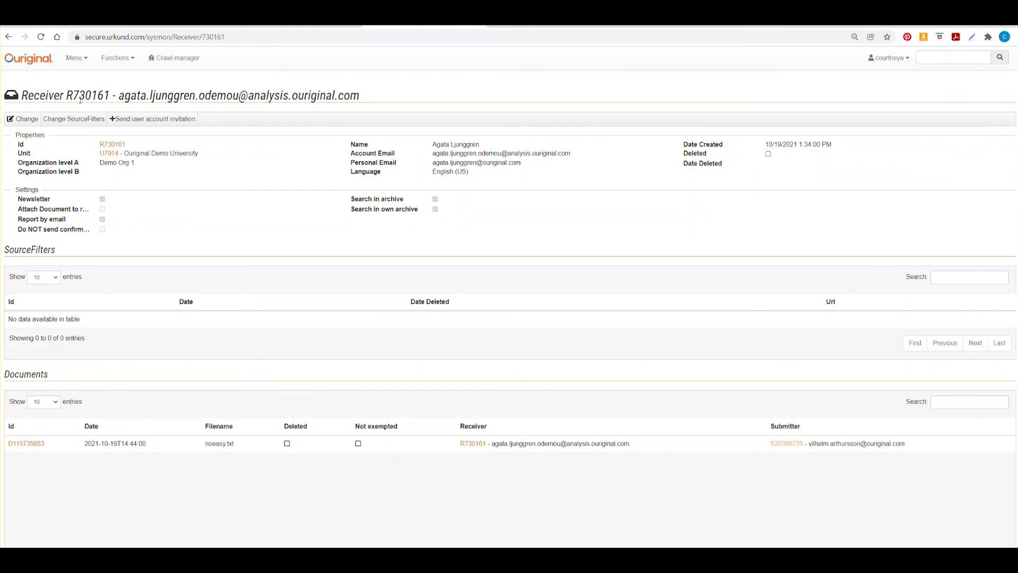
mouse_move(41, 462)
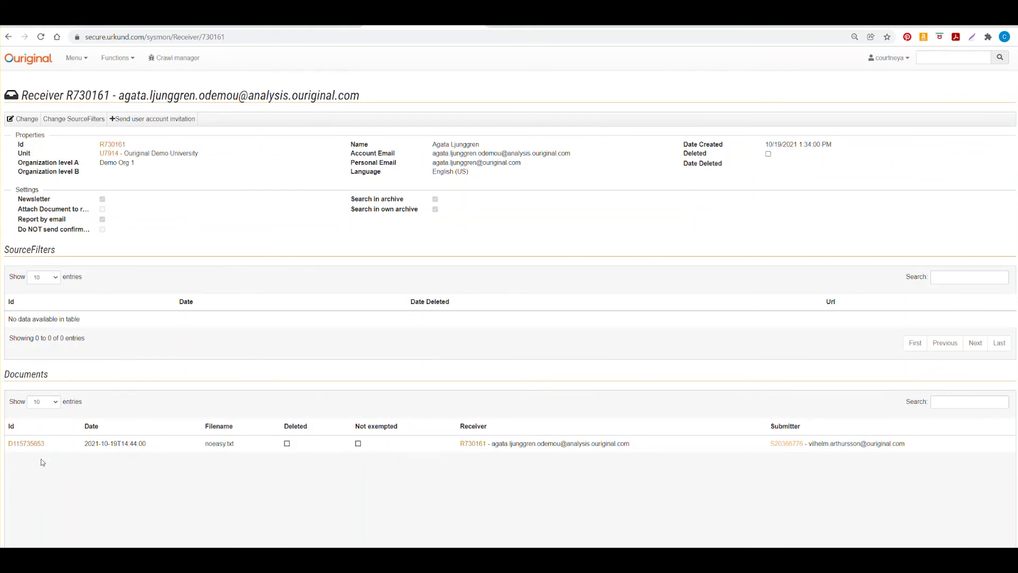
Copy document ID D115735653, search it, and open the noeasy.txt document page.
double_click(26, 443)
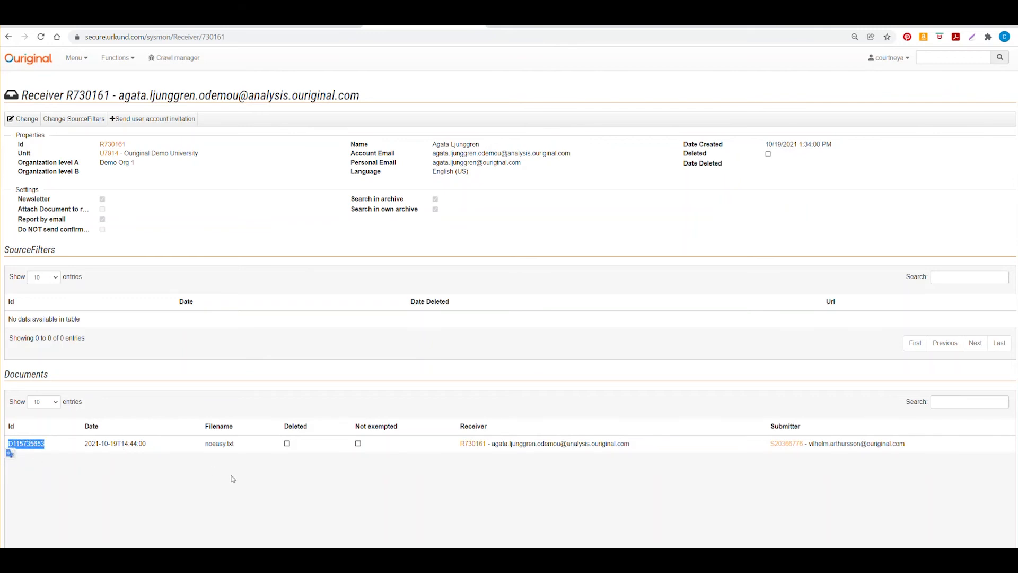
left_click(954, 57)
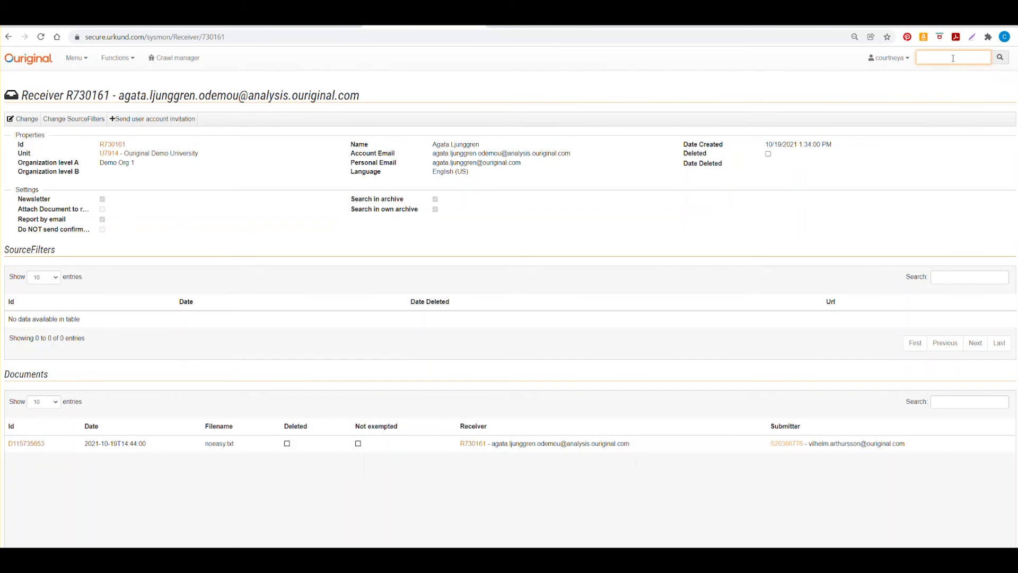
type("D115735653")
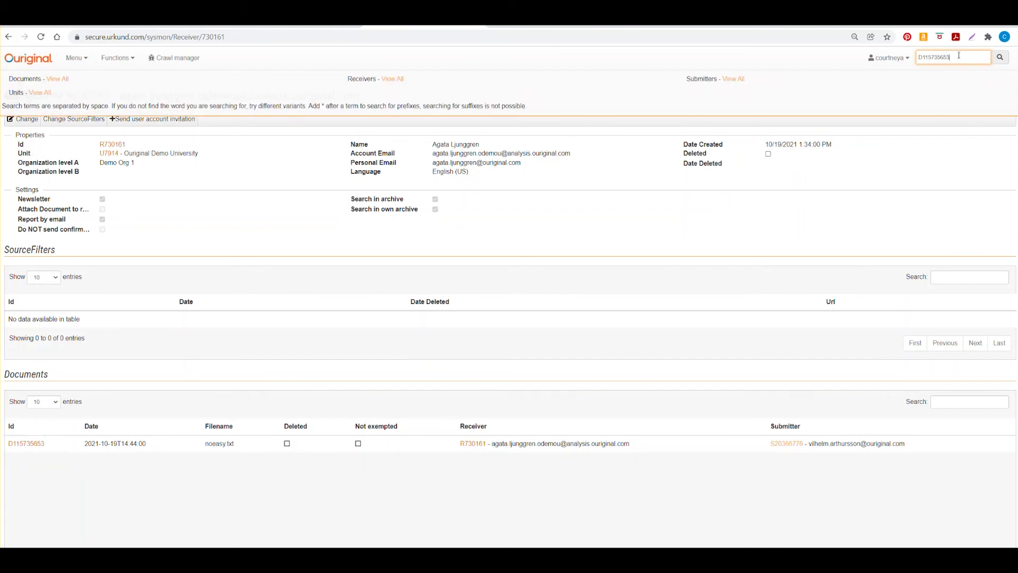
left_click(26, 443)
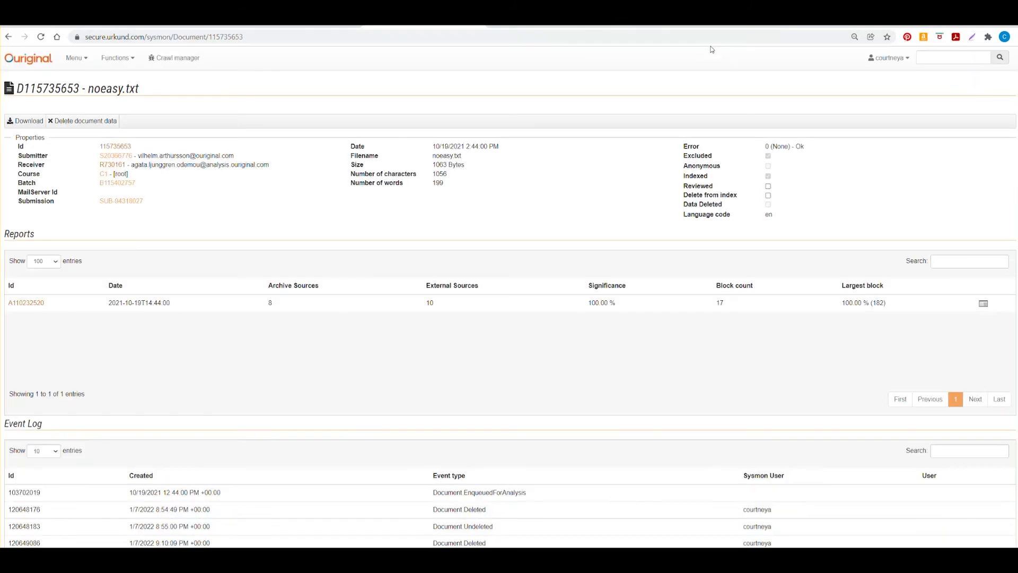
left_click(952, 57)
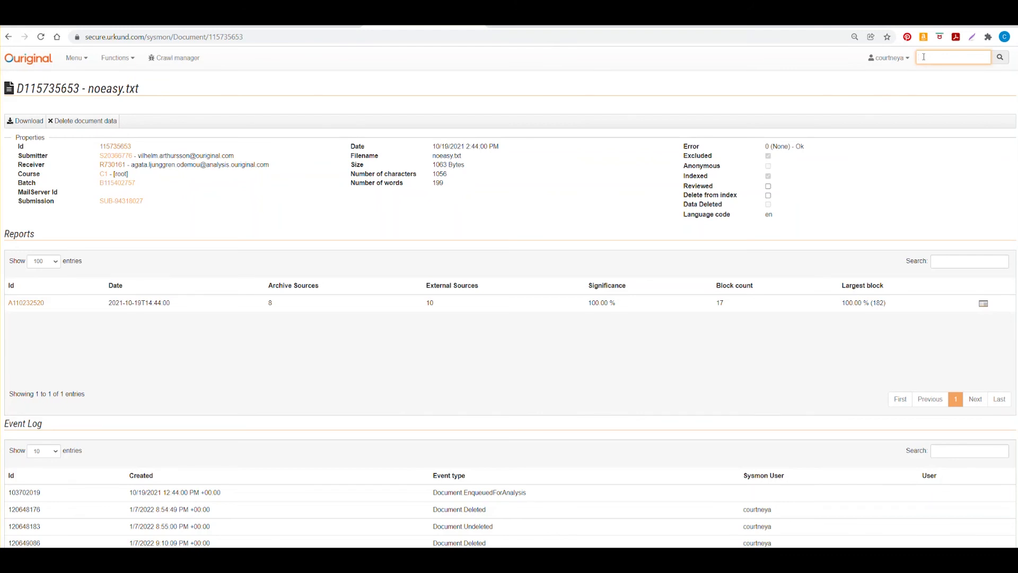
type("d115735653")
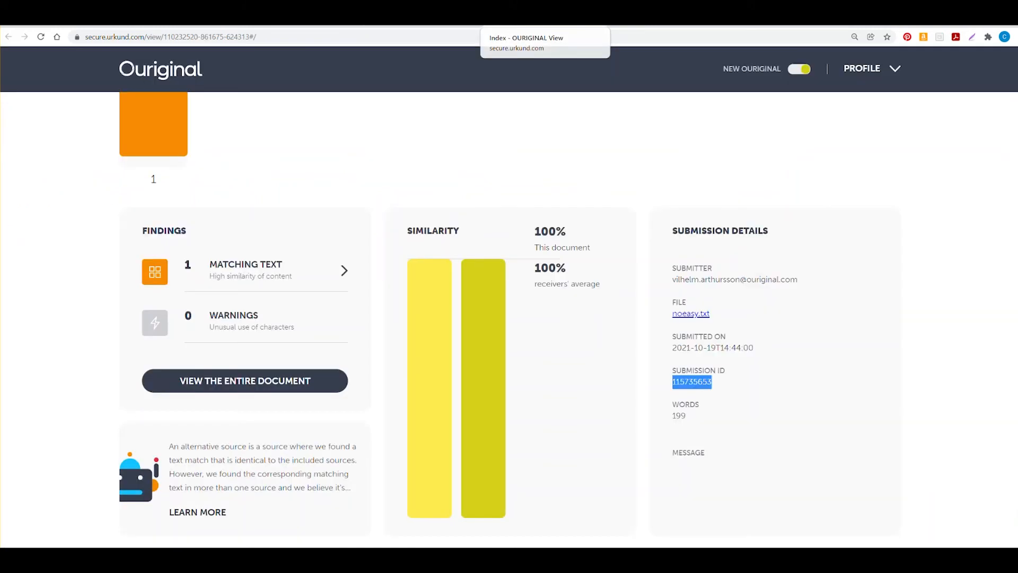
Review the report's entire document and Haldor AB source, searching source ID D6822032.
left_click(244, 381)
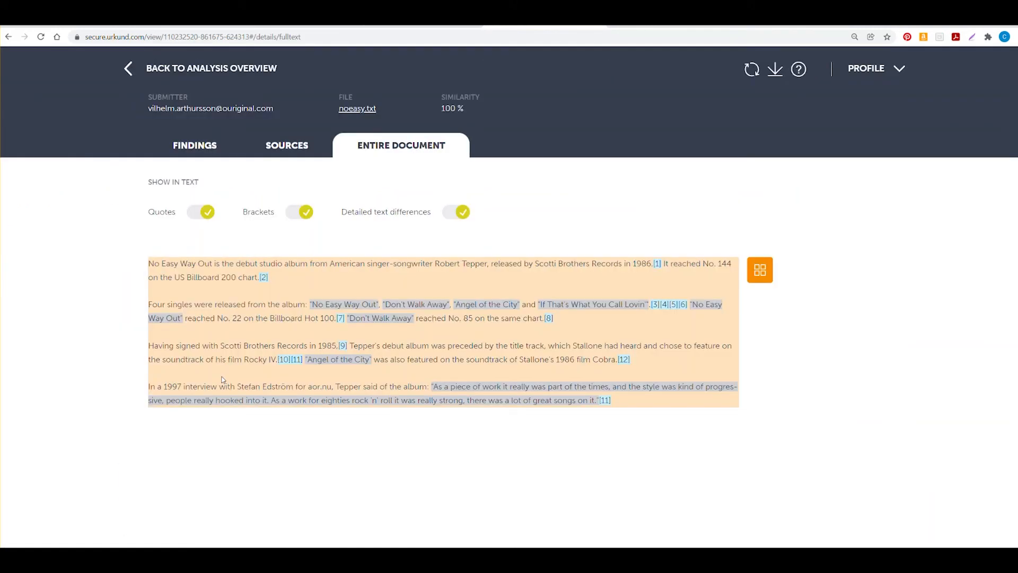
left_click(286, 145)
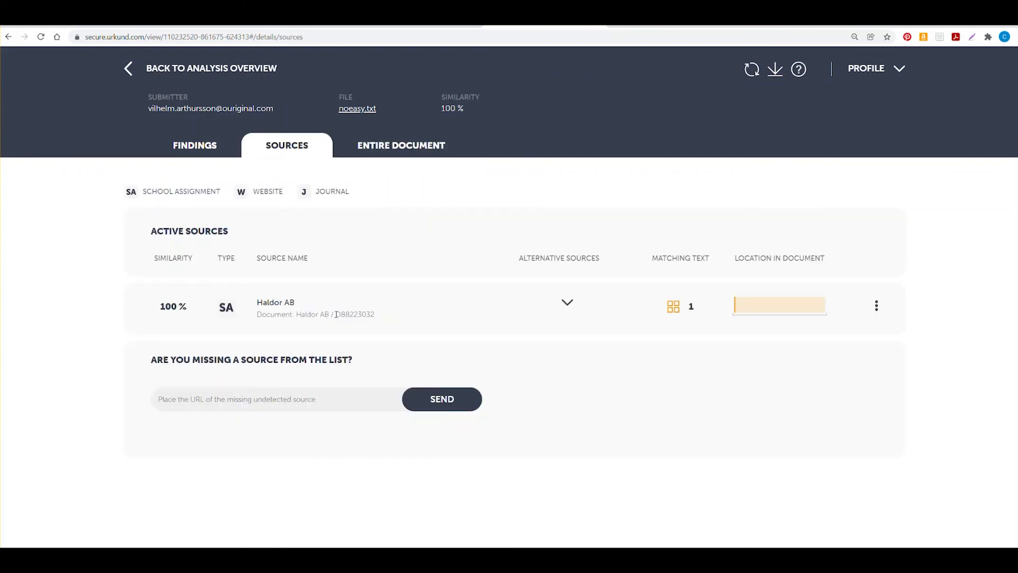
double_click(354, 314)
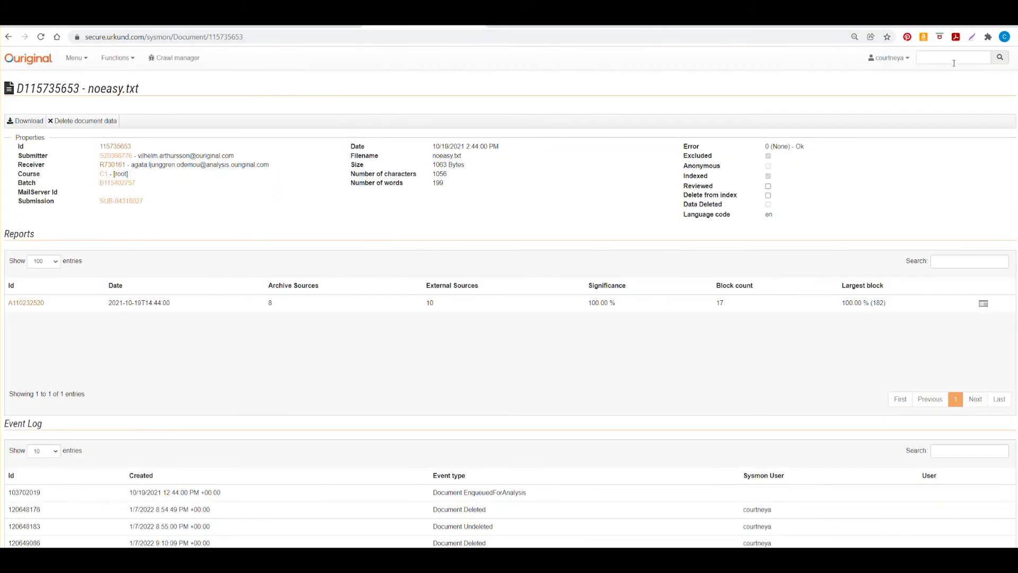
type("D6822032")
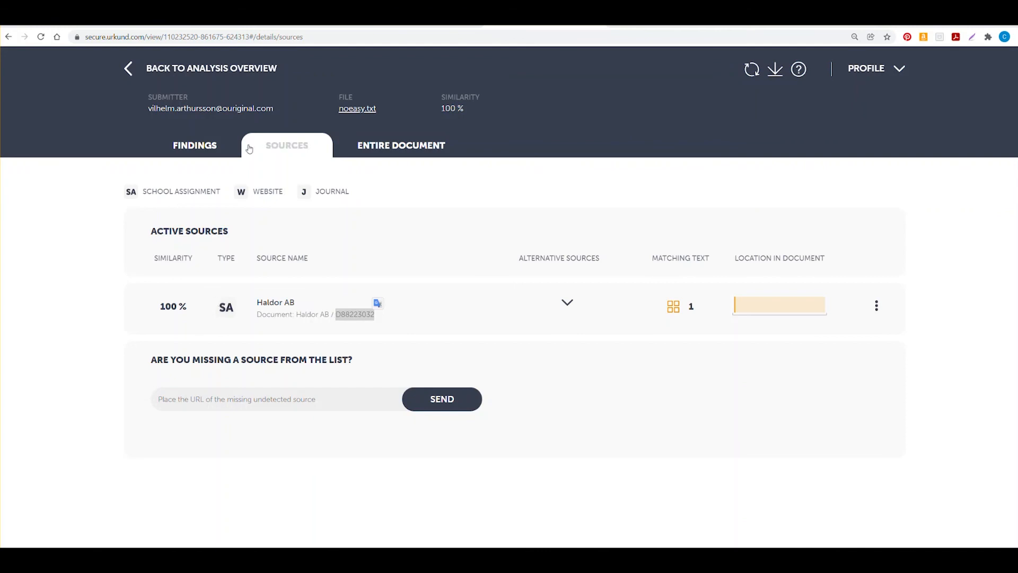
left_click(286, 145)
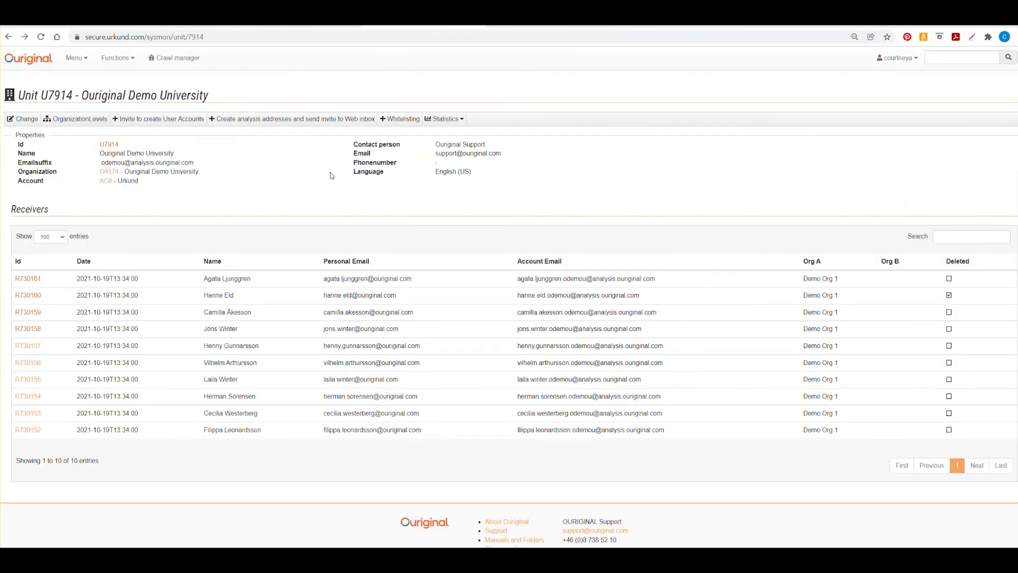
mouse_move(260, 223)
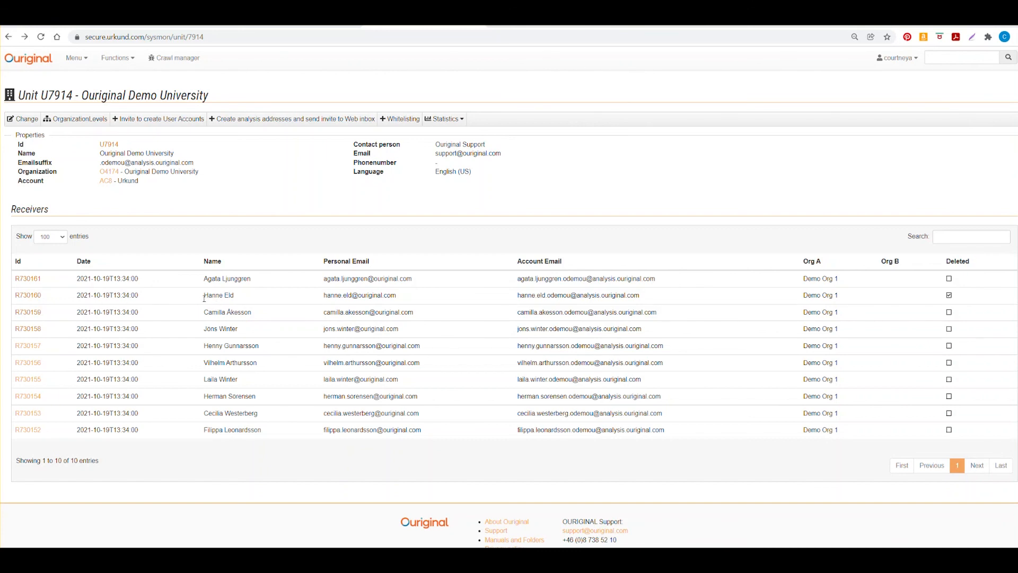
double_click(218, 295)
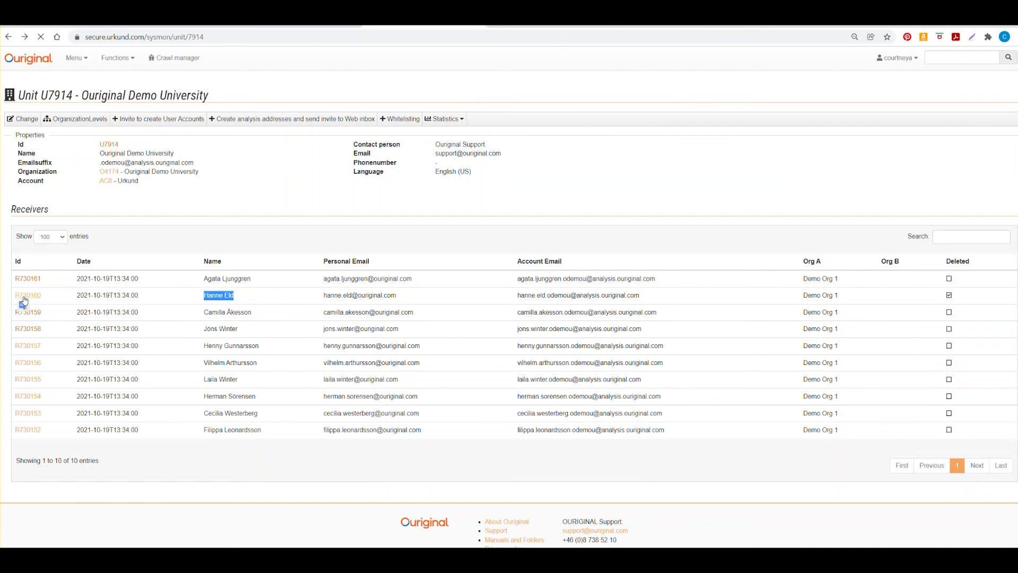
left_click(27, 295)
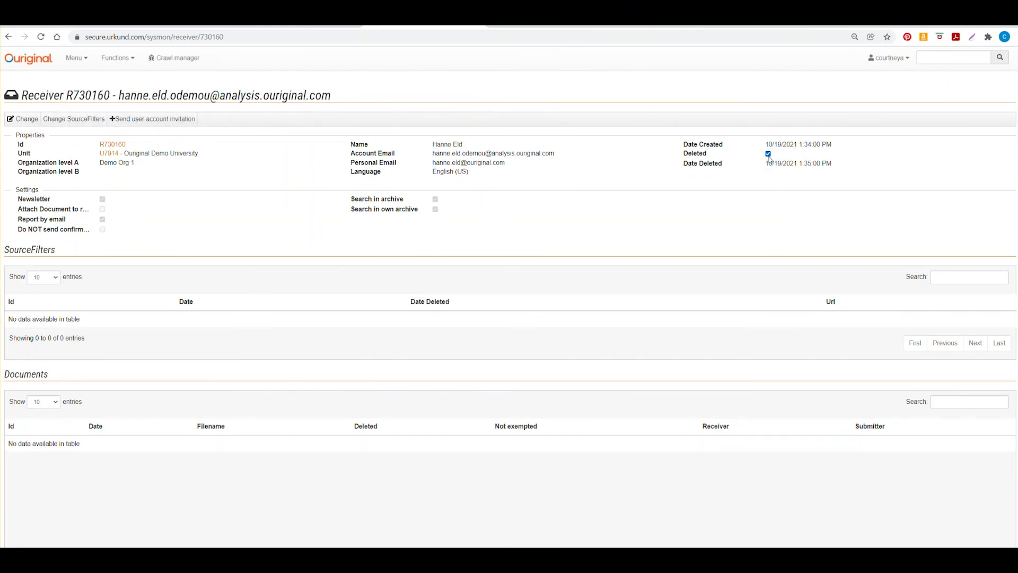
left_click(768, 153)
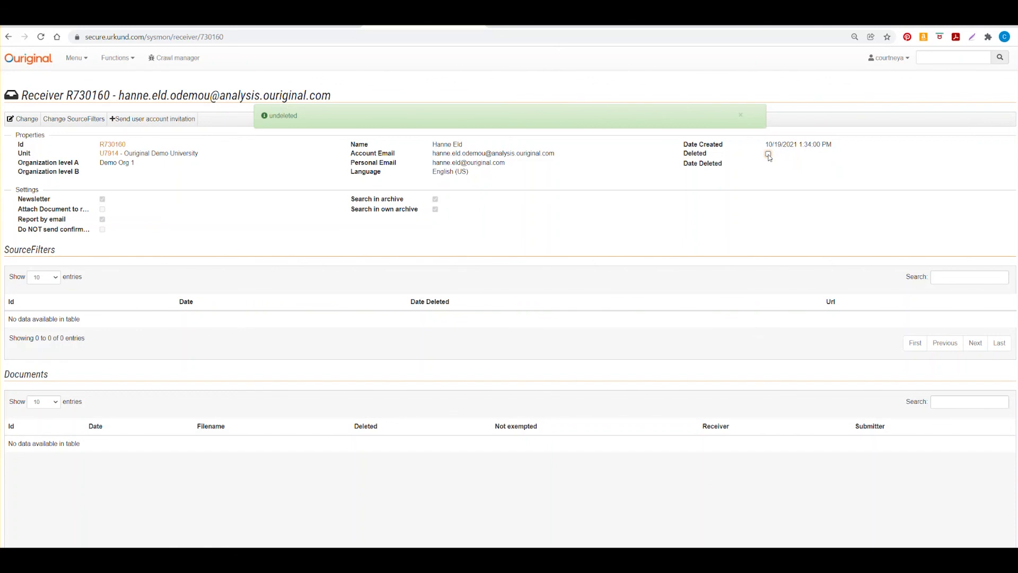
left_click(769, 154)
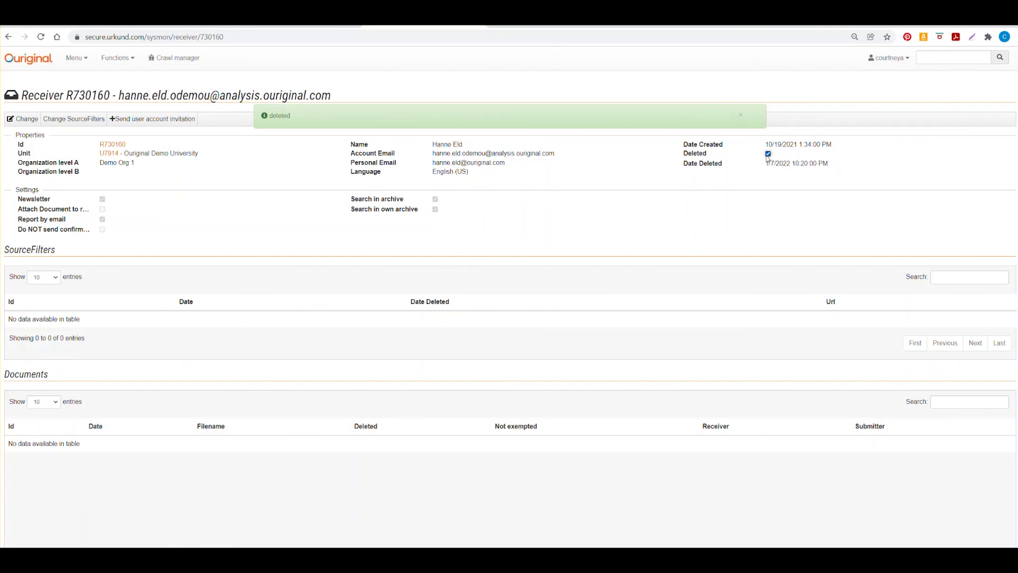